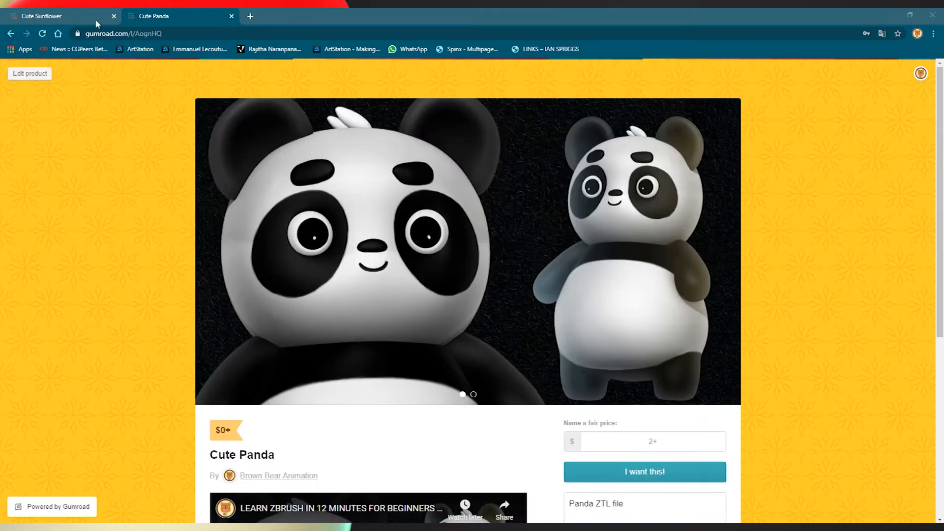
# - Browse from the Cute Sunflower page to the Brown Bear Animation homepage's full blog list
pyautogui.click(42, 16)
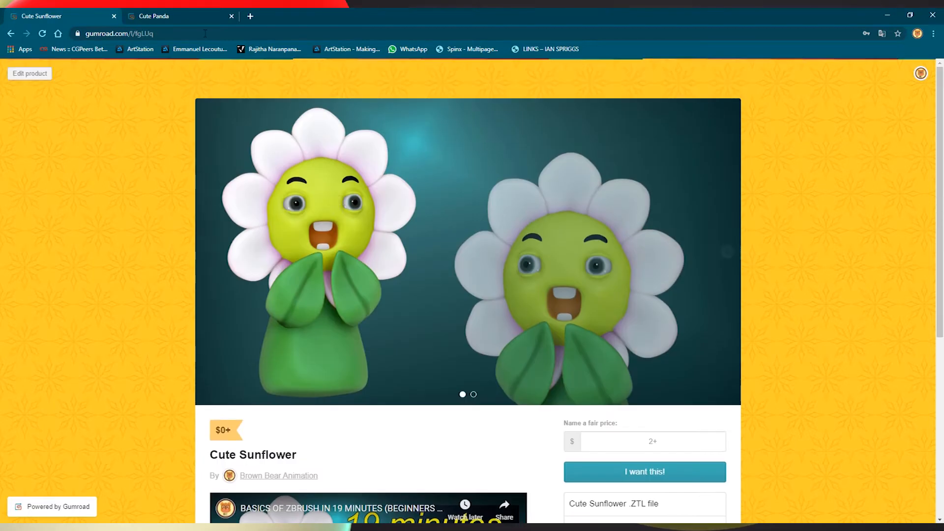
pyautogui.click(278, 475)
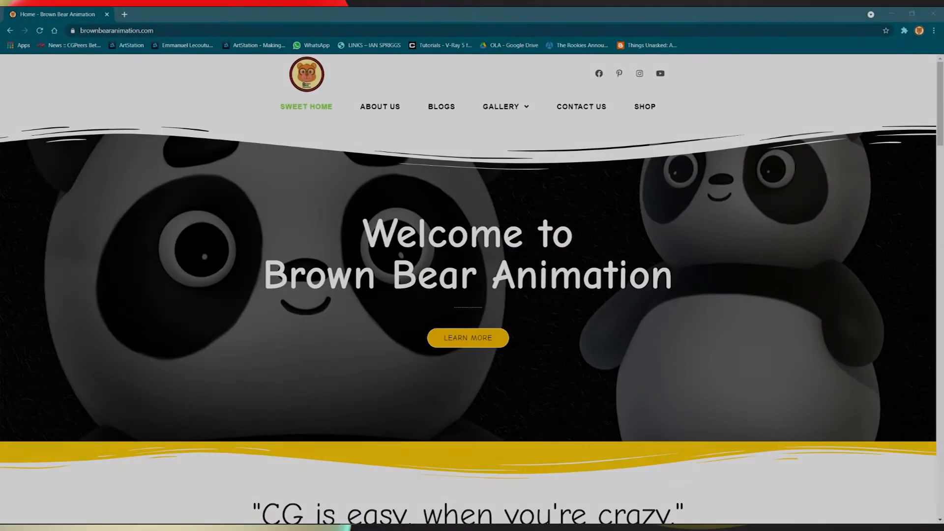
pyautogui.scroll(-3)
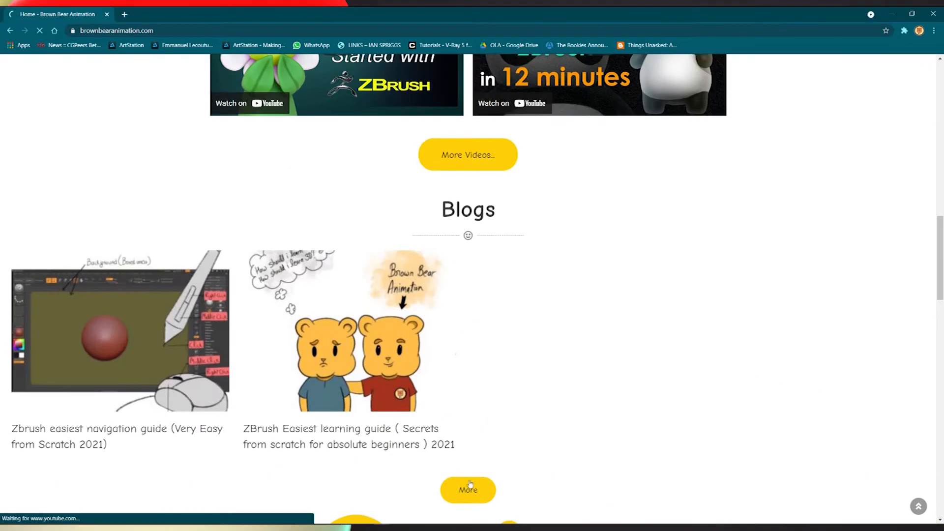
pyautogui.click(467, 489)
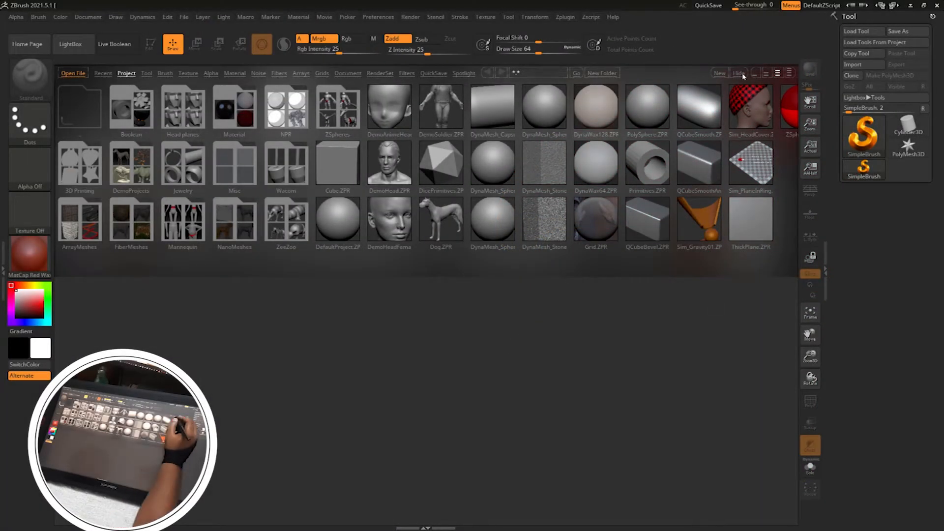
# - Close LightBox and convert the Sphere3D into an editable PolyMesh3D for stretching into an egg
pyautogui.click(739, 72)
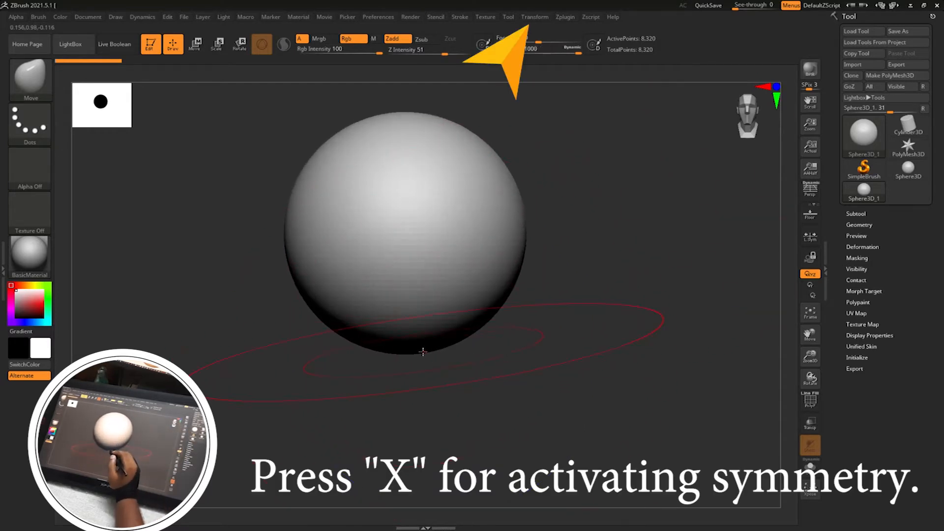
pyautogui.click(533, 17)
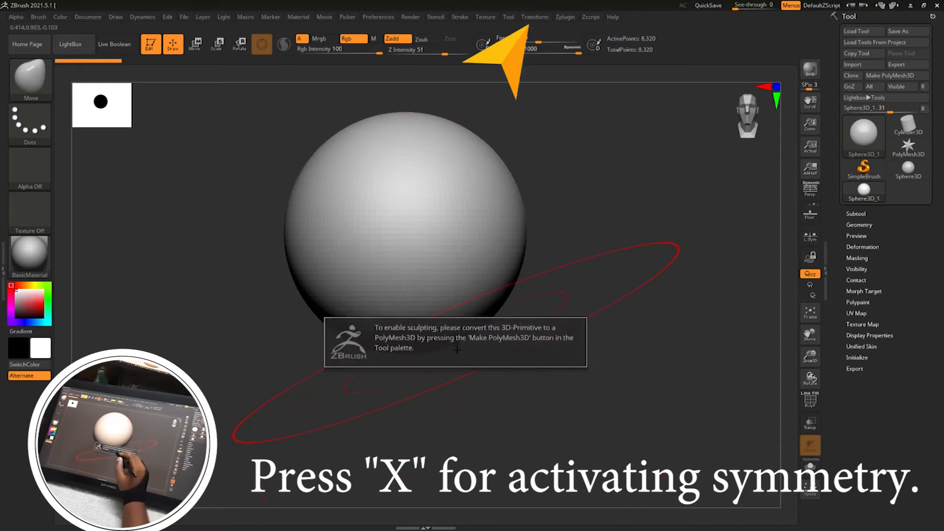
pyautogui.click(894, 75)
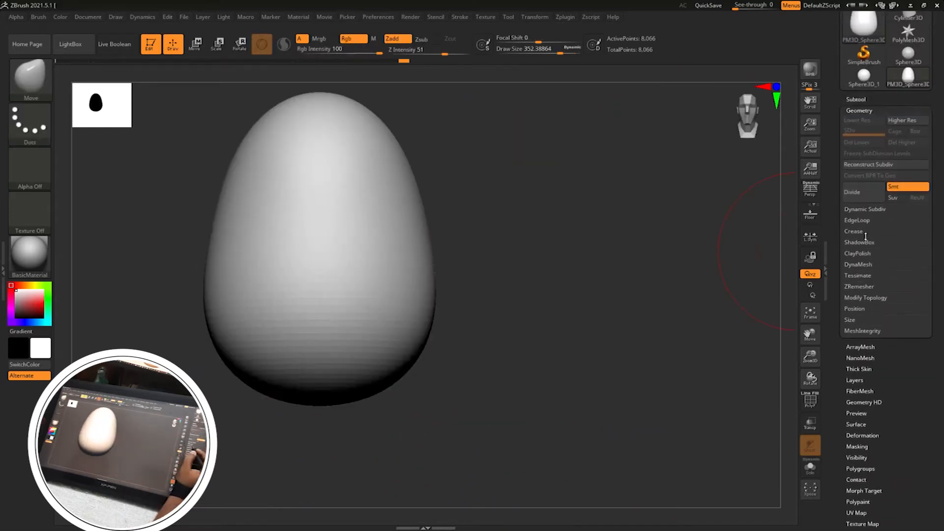
# - Open the Geometry DynaMesh options and toggle the polyframe wireframe view
pyautogui.click(857, 265)
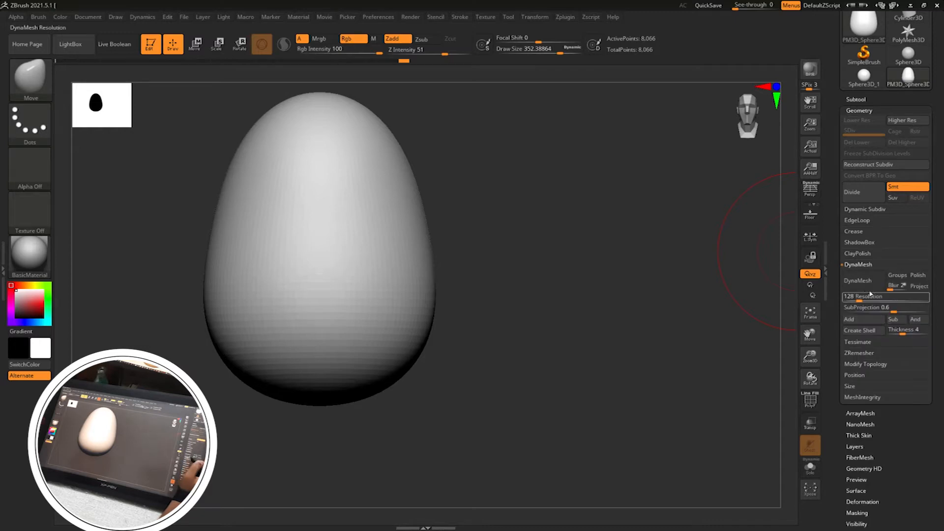
pyautogui.press('shift+f')
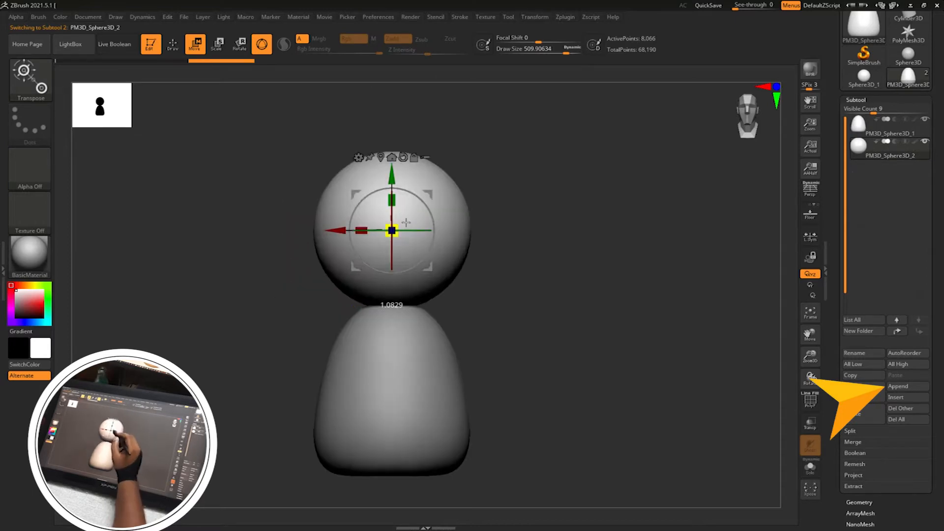
# - Move the second sphere above the egg body and mask part of it for the cap
pyautogui.moveTo(391, 231); pyautogui.dragTo(376, 191)
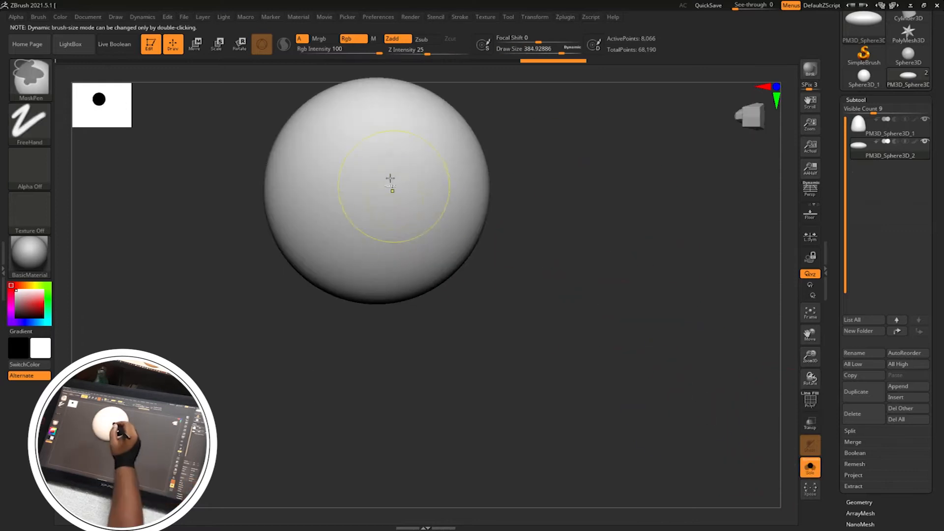
pyautogui.moveTo(389, 184); pyautogui.dragTo(394, 212)
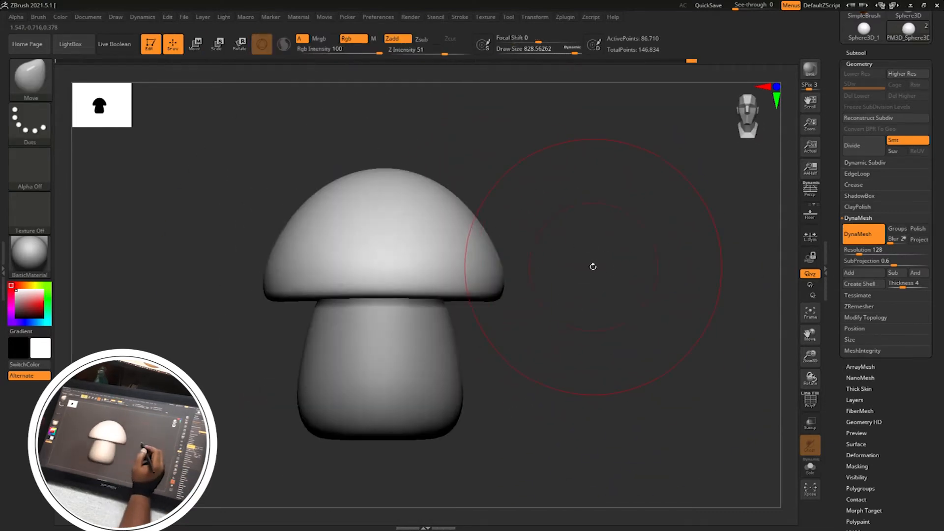
# - Bend the cap sideways with the Move brush and orbit to view its underside
pyautogui.click(534, 17)
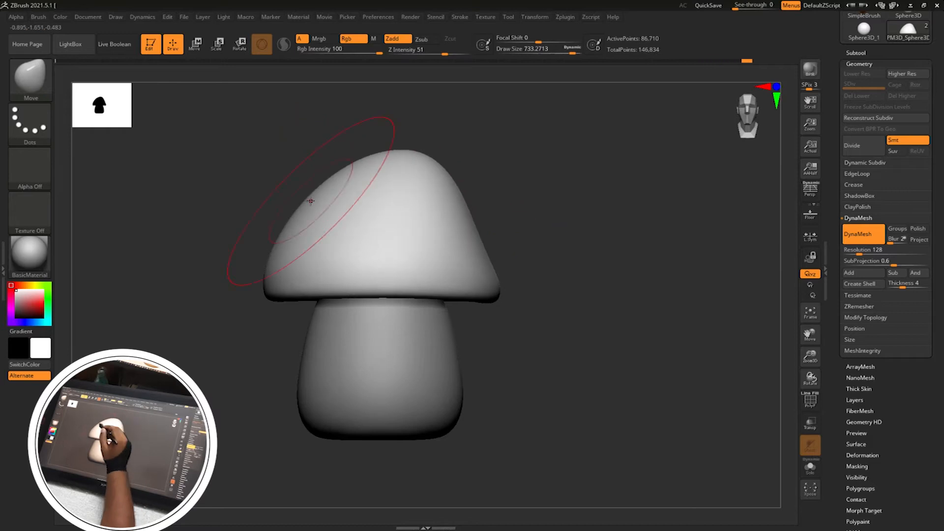
pyautogui.moveTo(310, 202); pyautogui.dragTo(435, 259)
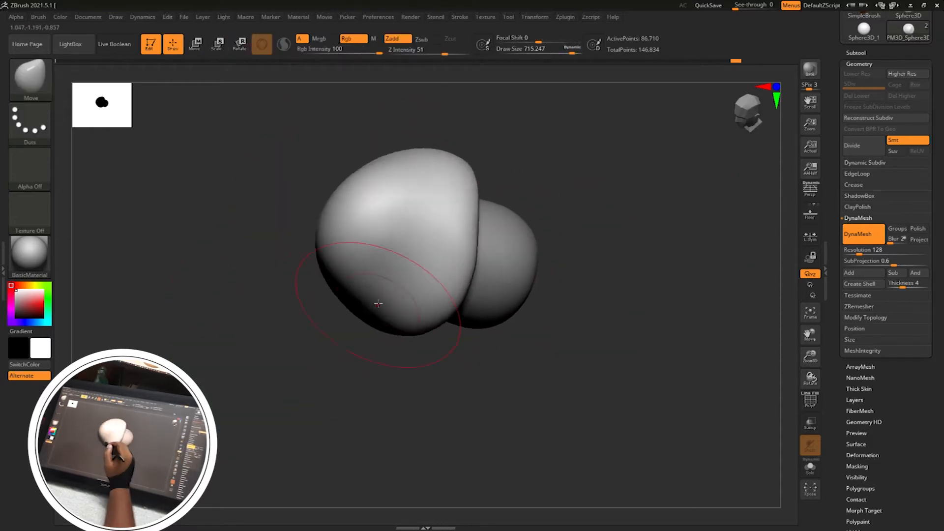
pyautogui.moveTo(379, 303); pyautogui.dragTo(537, 211)
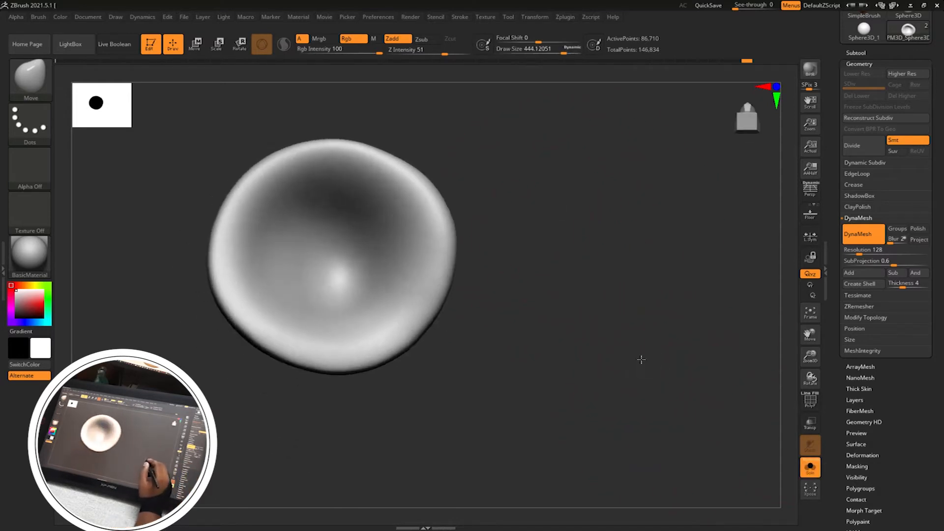
# - Trim the cap's underside rim flat with TrimDynamic, orbiting to check the rim
pyautogui.click(261, 44)
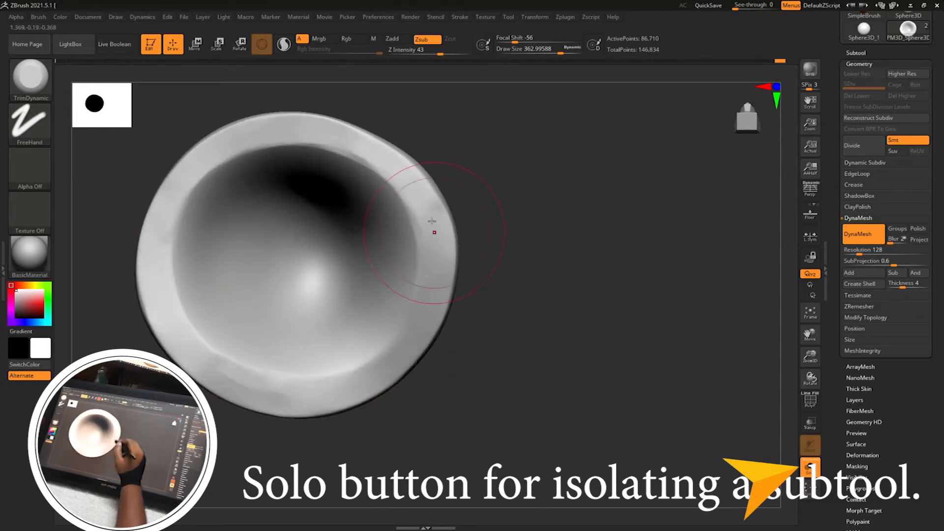
pyautogui.click(809, 467)
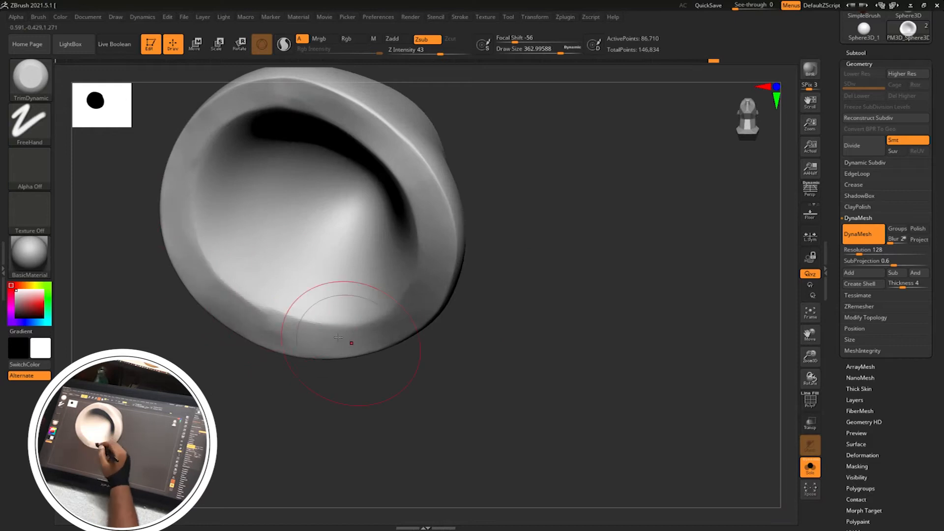
pyautogui.moveTo(337, 337); pyautogui.dragTo(295, 108)
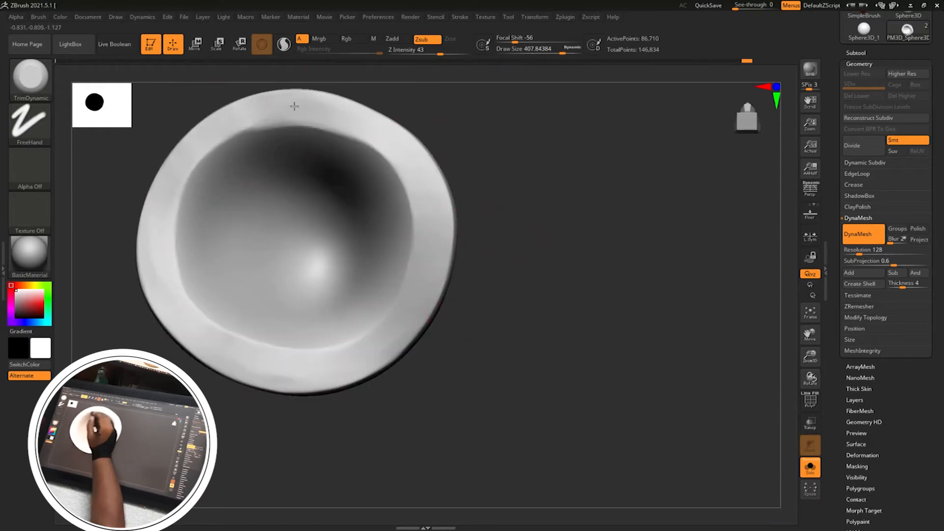
pyautogui.click(809, 466)
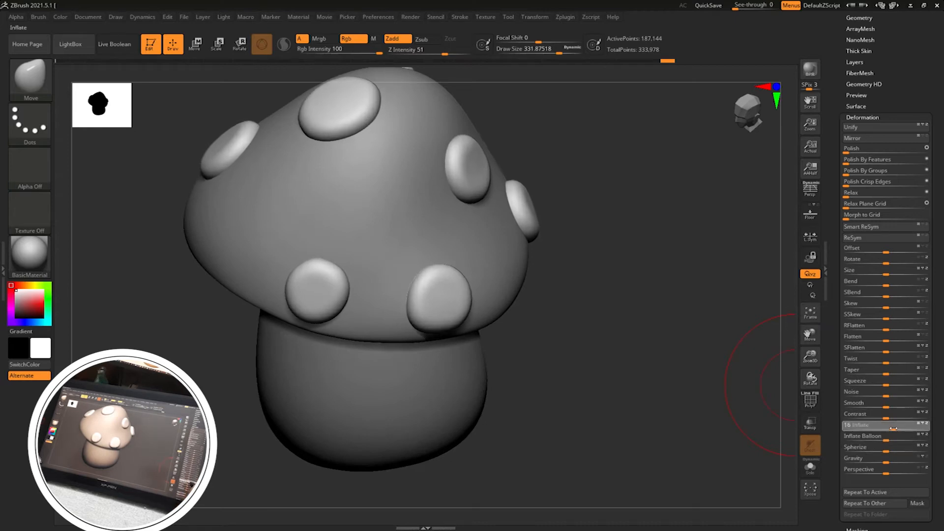
# - Puff up the cap's extracted spots with the Deformation Inflate slider
pyautogui.moveTo(885, 424); pyautogui.dragTo(855, 424)
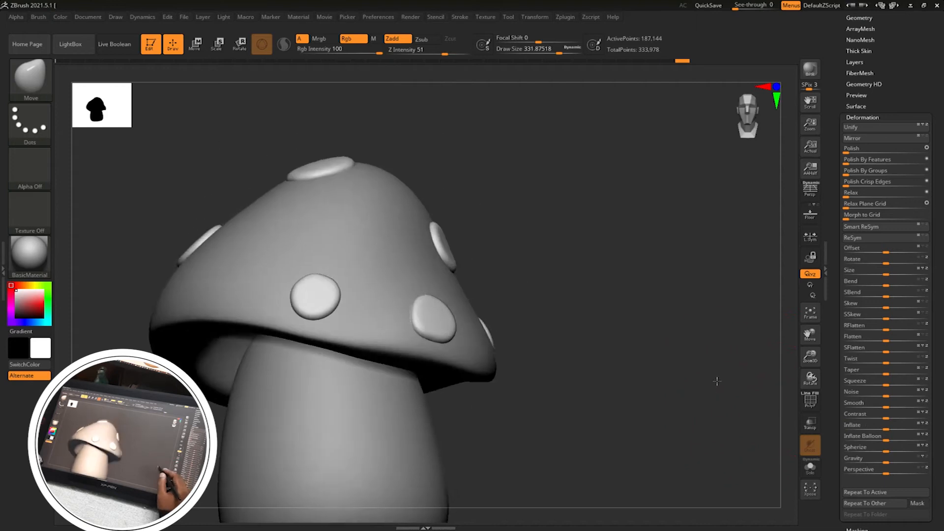
pyautogui.click(867, 436)
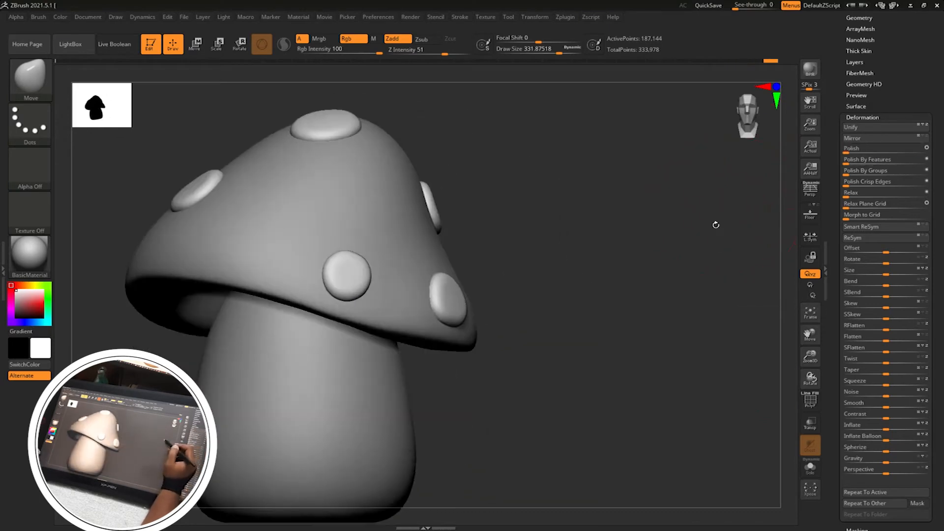
# - Add a sphere subtool and move it against the body with Transpose Move as an arm
pyautogui.moveTo(715, 225); pyautogui.dragTo(647, 220)
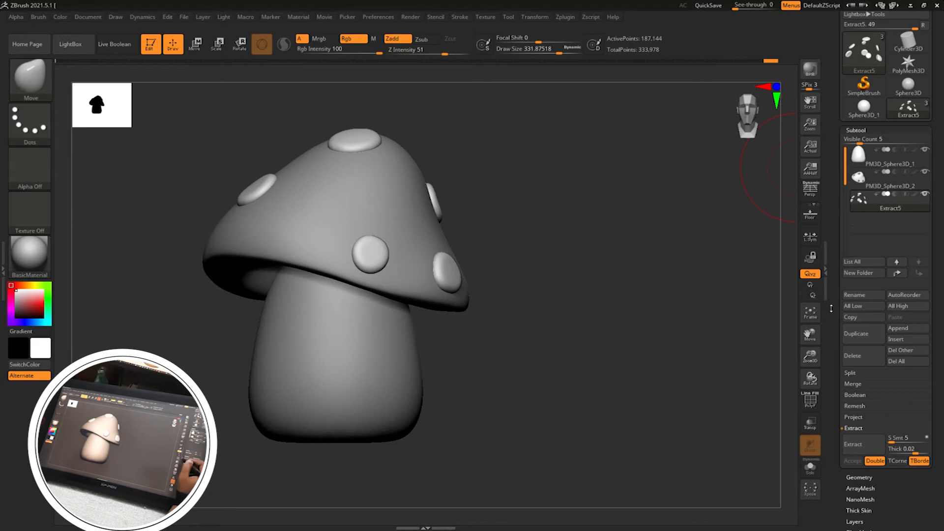
pyautogui.click(889, 164)
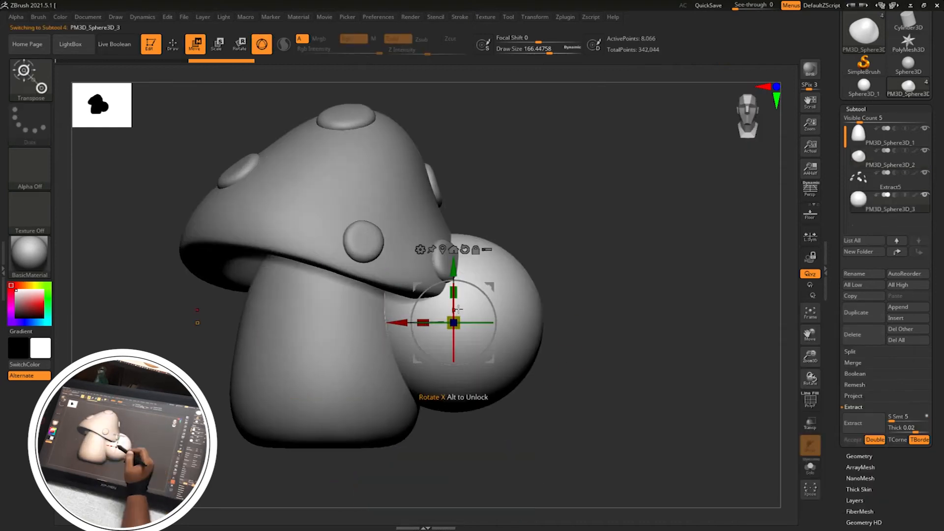
pyautogui.moveTo(453, 322); pyautogui.dragTo(579, 322)
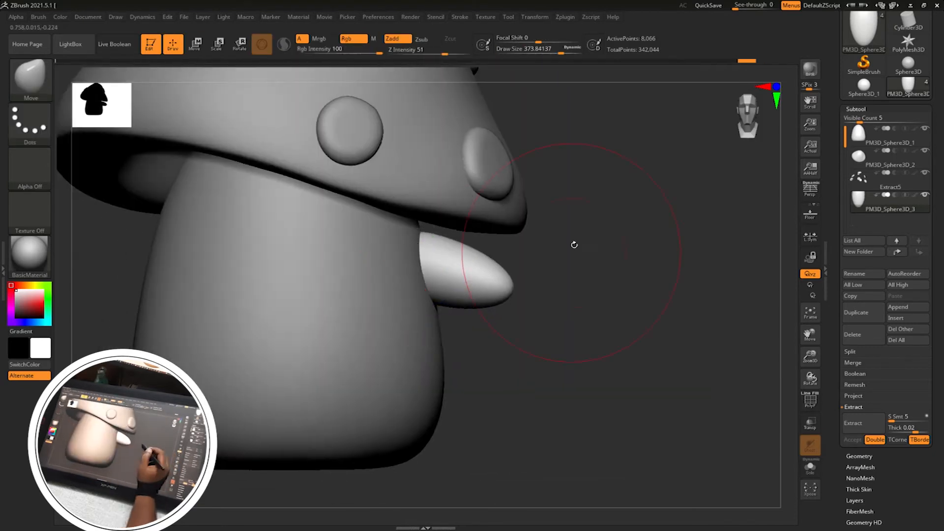
pyautogui.click(195, 43)
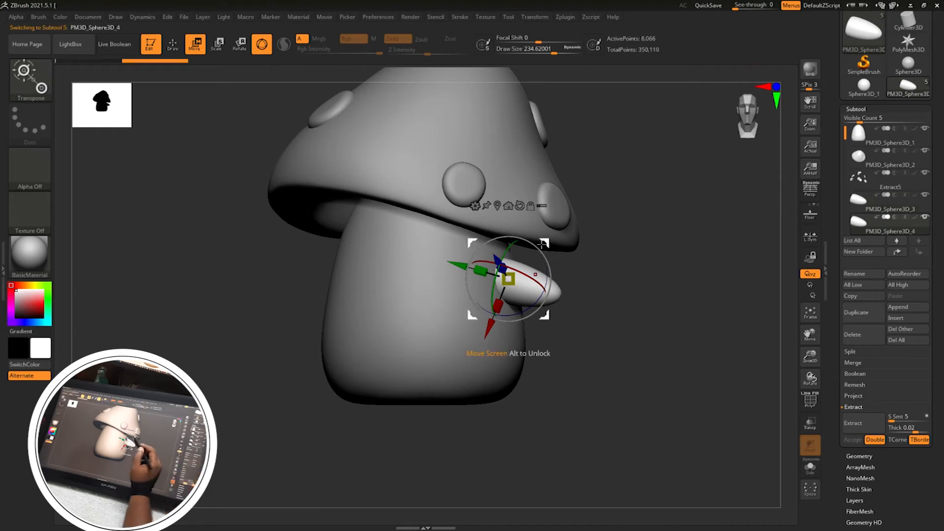
pyautogui.moveTo(508, 277); pyautogui.dragTo(287, 265)
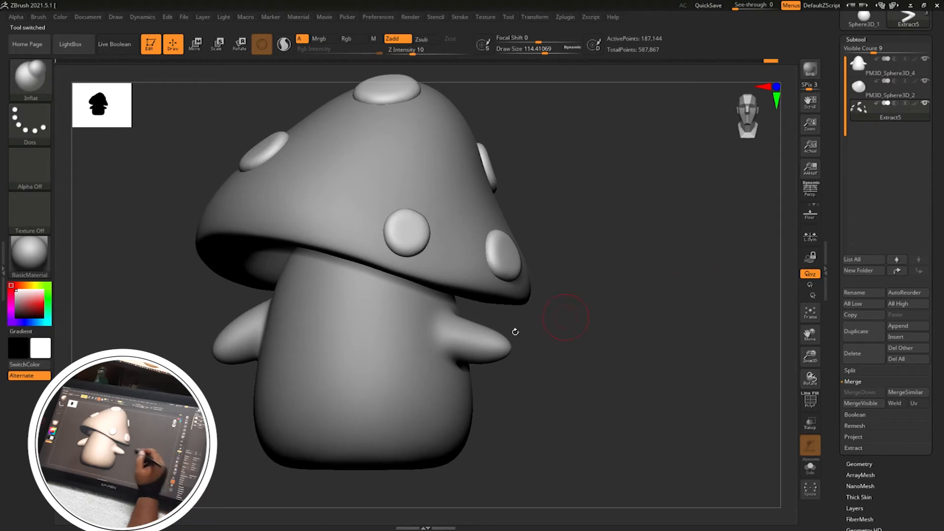
# - Select the body subtool and mask the > and < eye shapes with MaskPen
pyautogui.click(888, 64)
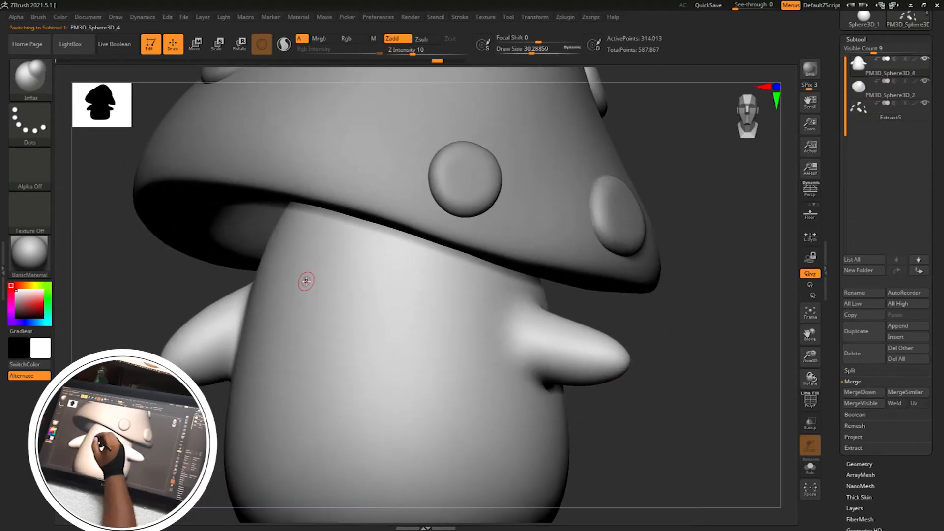
pyautogui.moveTo(306, 280); pyautogui.dragTo(343, 304)
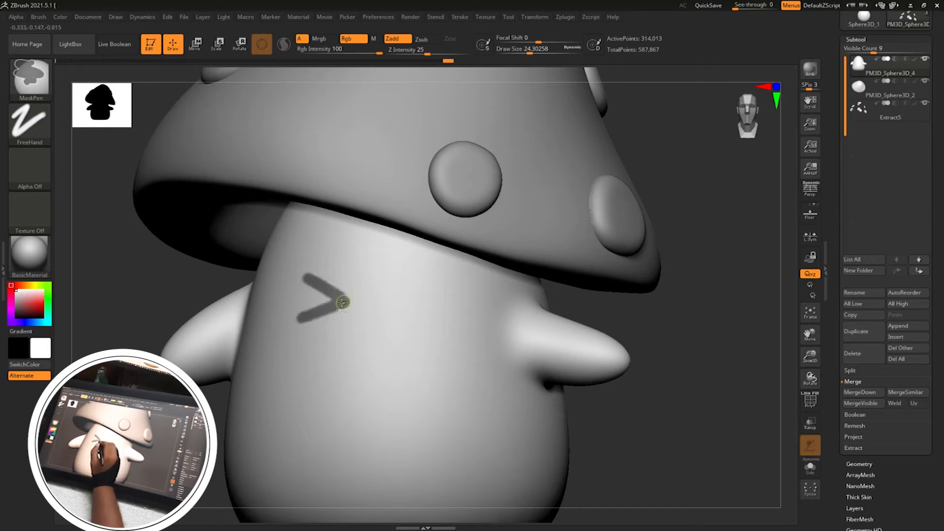
pyautogui.moveTo(341, 303); pyautogui.dragTo(389, 305)
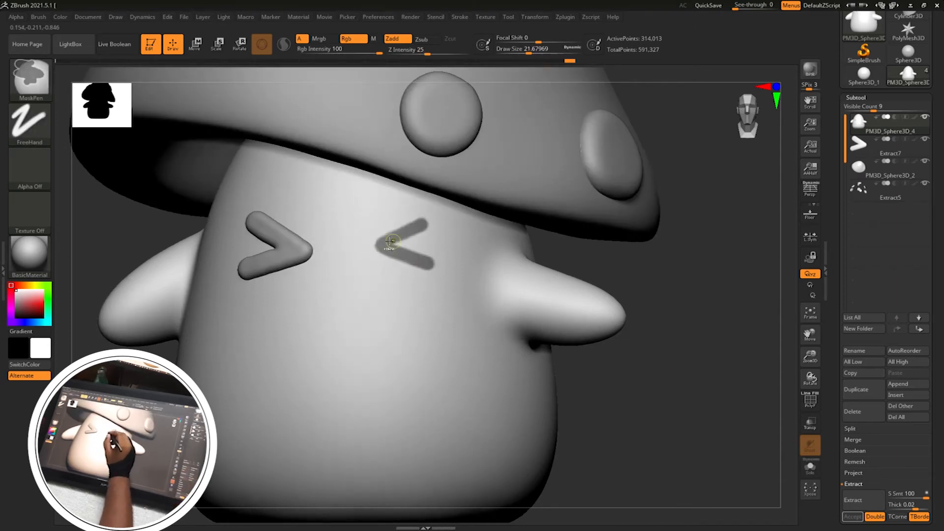
pyautogui.moveTo(392, 241); pyautogui.dragTo(379, 267)
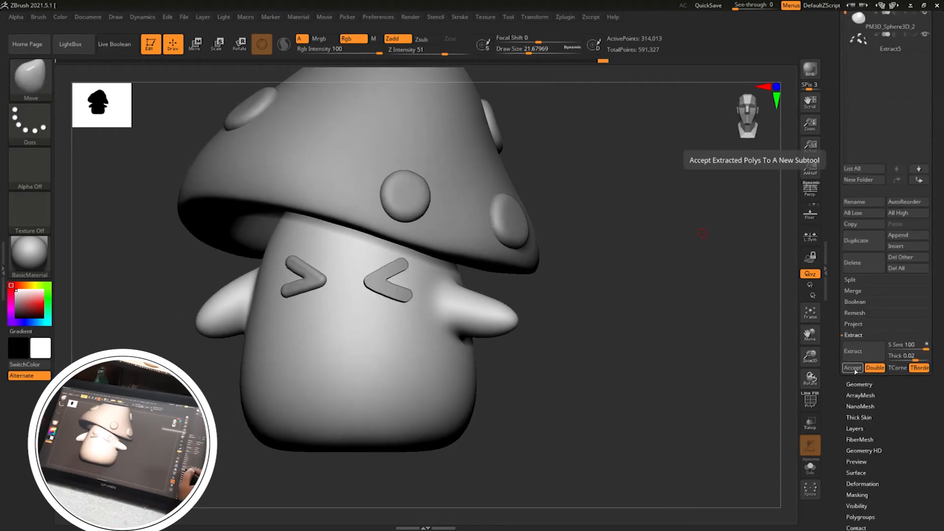
# - Accept the extracted eye, then MergeDown the two eye subtools and confirm
pyautogui.click(852, 367)
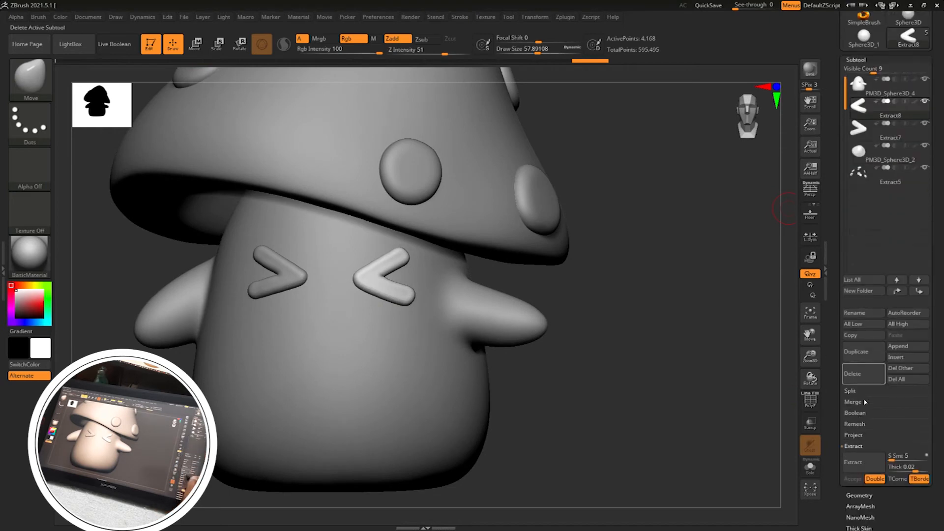
pyautogui.click(852, 402)
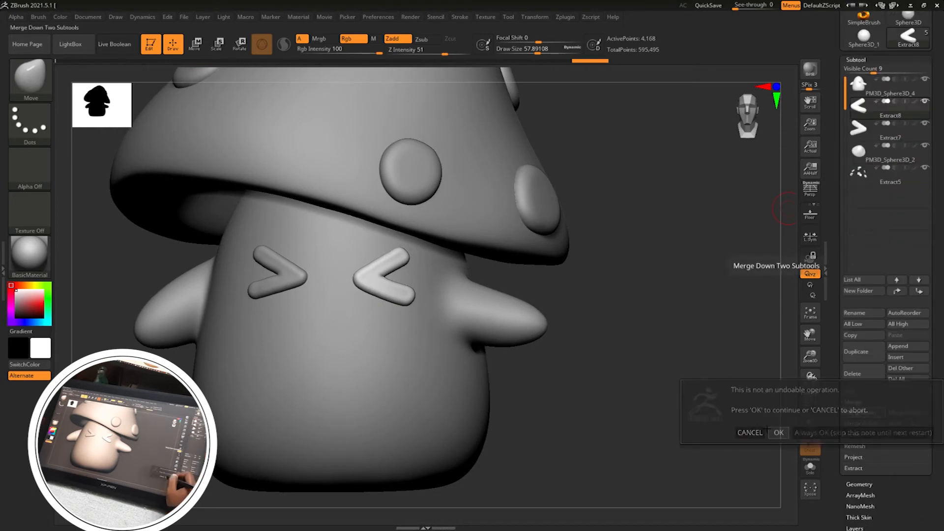
pyautogui.click(777, 432)
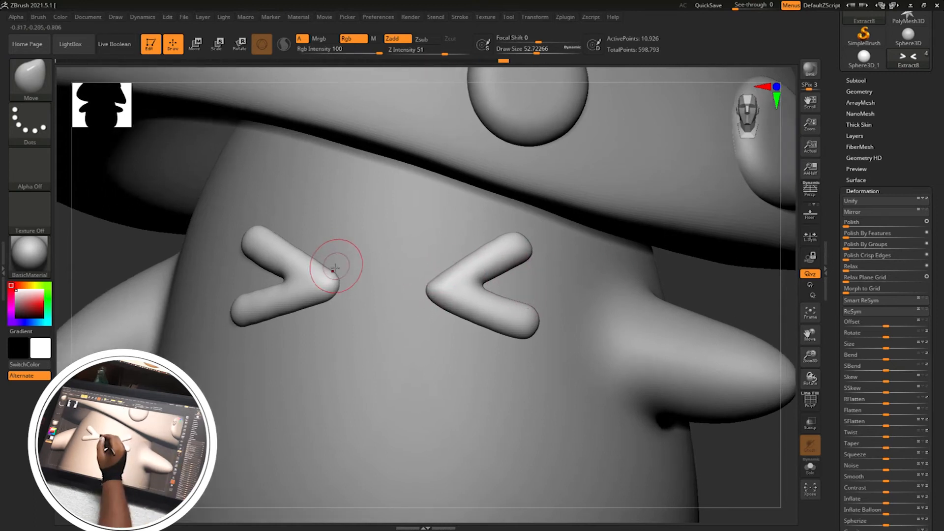
# - Reshape the > < eyes with the Move brush so they sit rounded and seated on the stem
pyautogui.moveTo(334, 269); pyautogui.dragTo(319, 304)
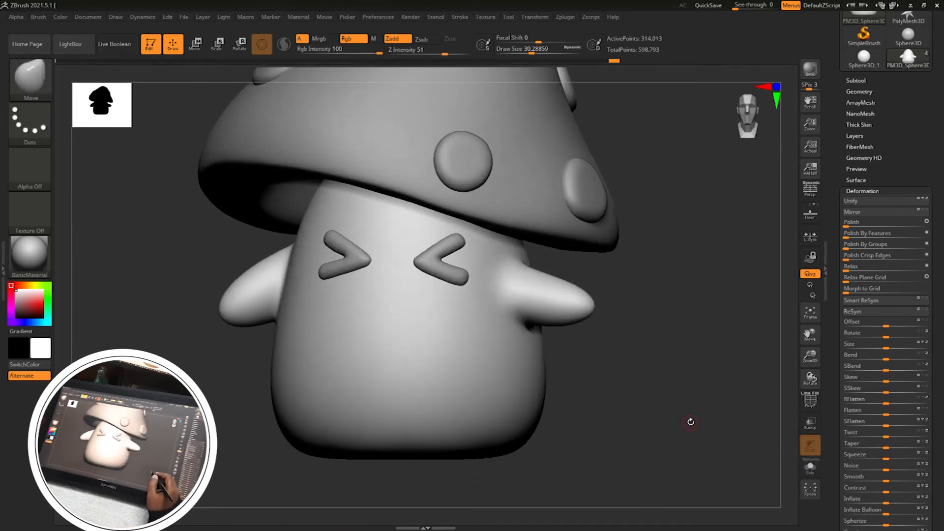
pyautogui.moveTo(690, 421); pyautogui.dragTo(440, 313)
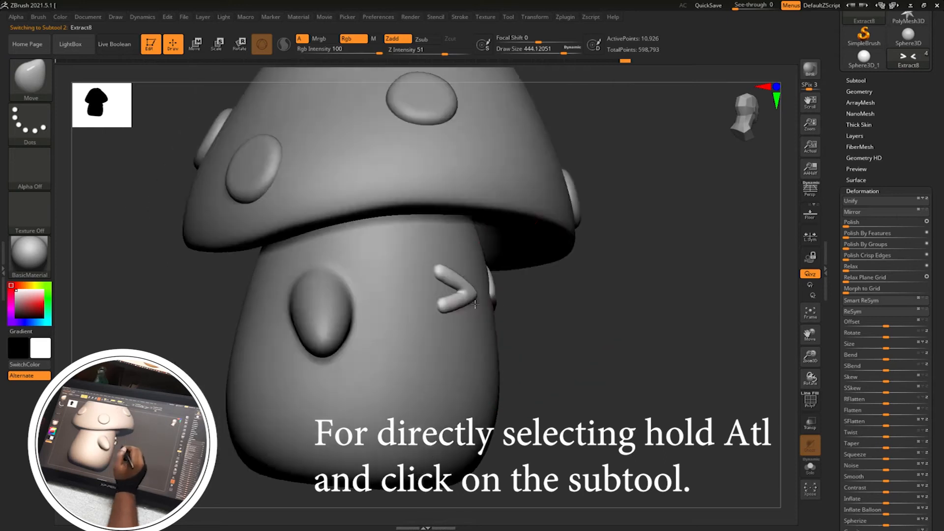
pyautogui.moveTo(469, 301); pyautogui.dragTo(588, 277)
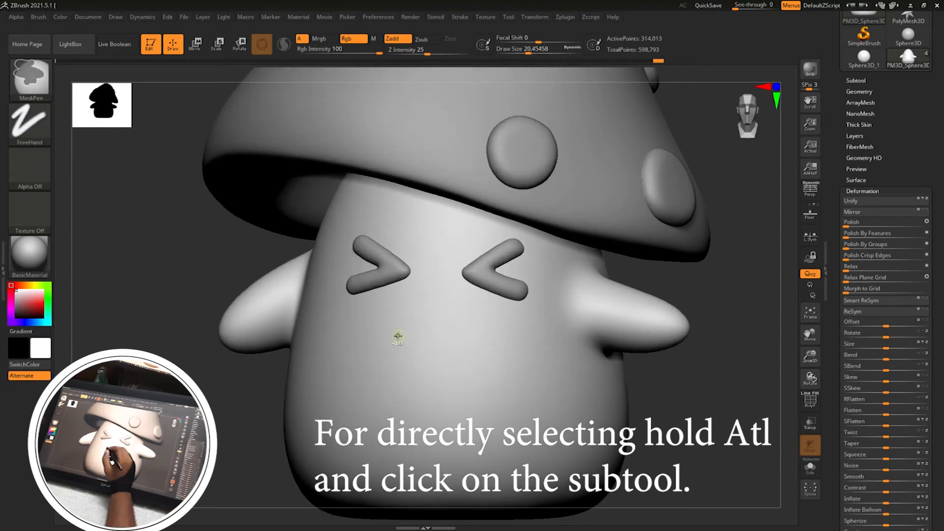
pyautogui.moveTo(400, 329)
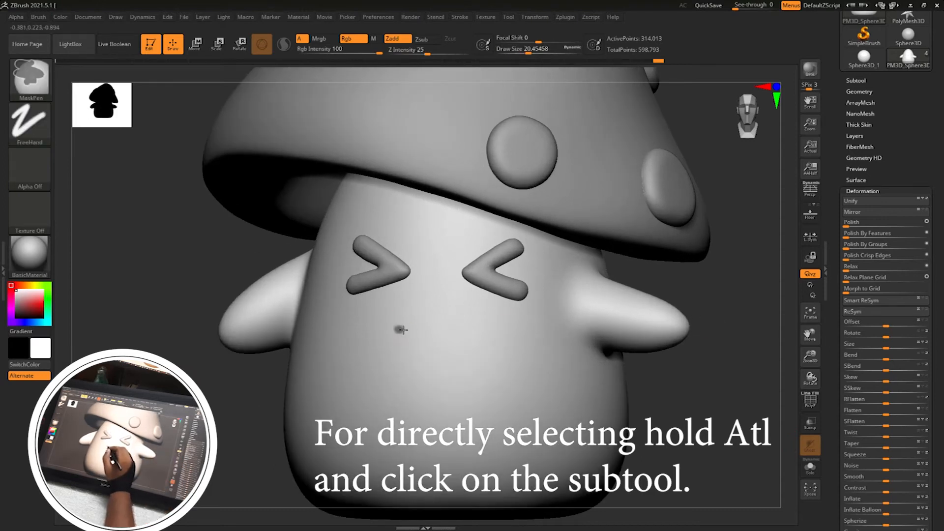
# - Mask a small w-shaped mouth below the eyes, carve it with DamStandard, then nudge it with Move
pyautogui.moveTo(392, 328); pyautogui.dragTo(440, 319)
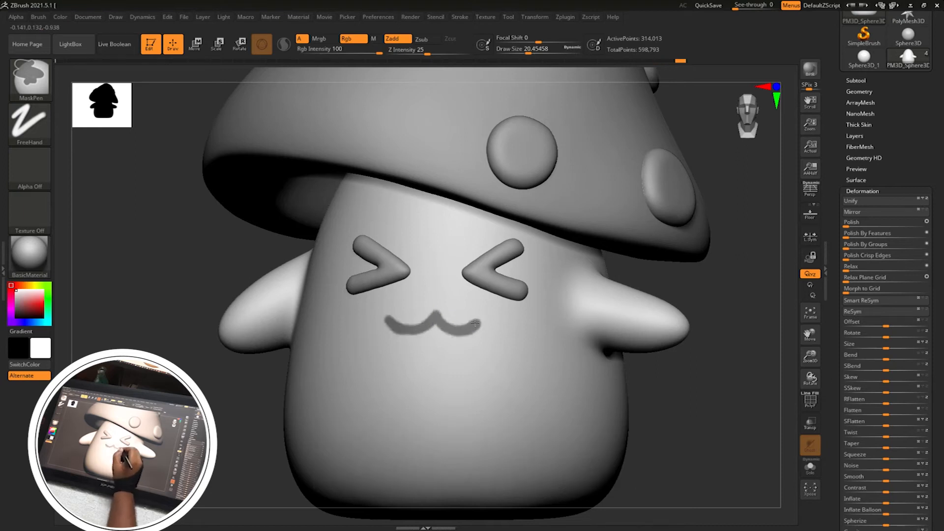
pyautogui.moveTo(427, 325); pyautogui.dragTo(427, 362)
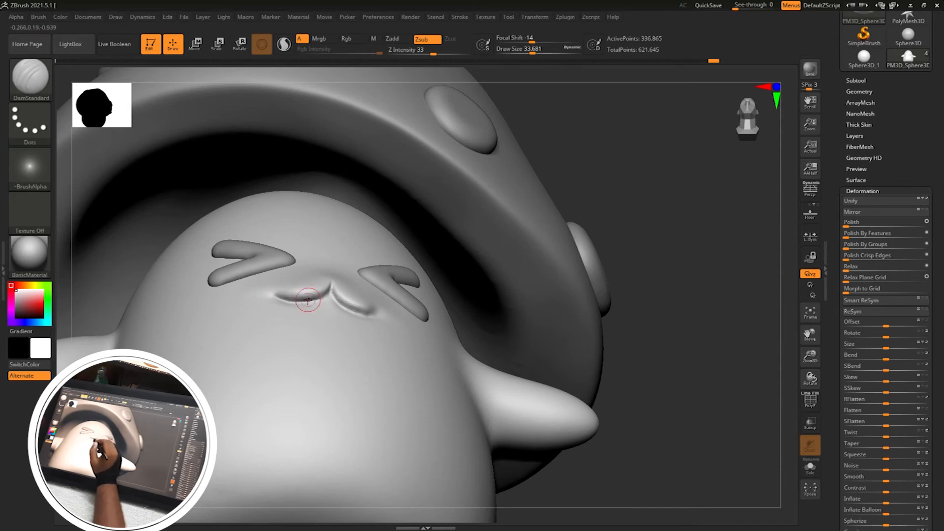
pyautogui.moveTo(306, 300); pyautogui.dragTo(335, 279)
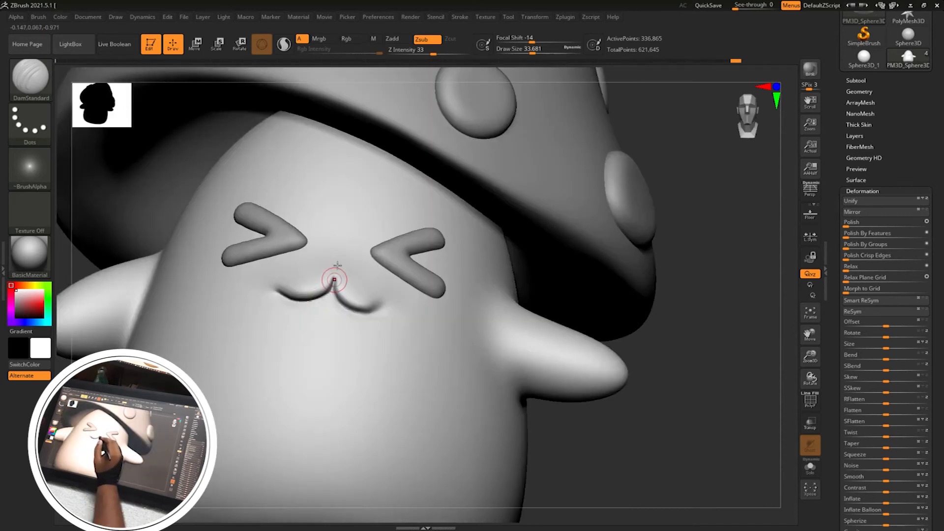
pyautogui.moveTo(336, 279); pyautogui.dragTo(371, 308)
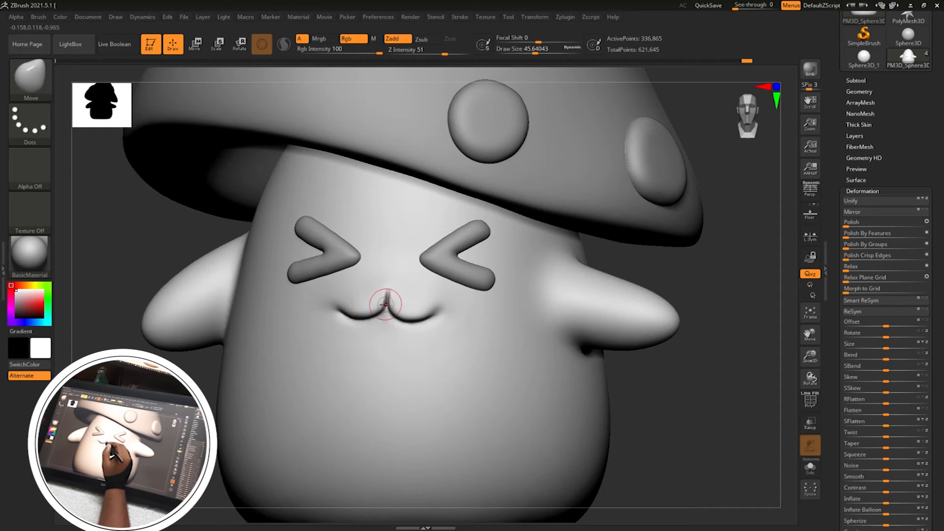
pyautogui.moveTo(386, 301); pyautogui.dragTo(692, 263)
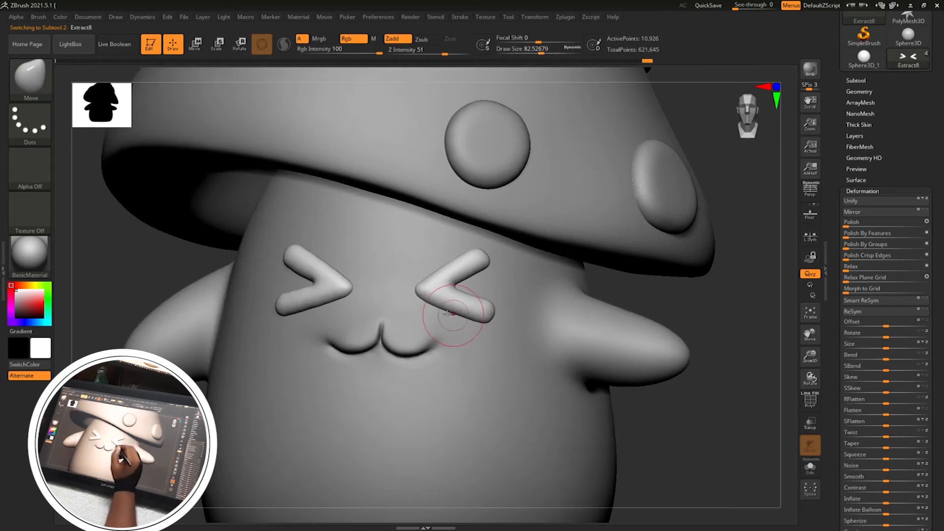
# - Pull the tips of the < eye into shape with the Move brush
pyautogui.moveTo(458, 301); pyautogui.dragTo(481, 325)
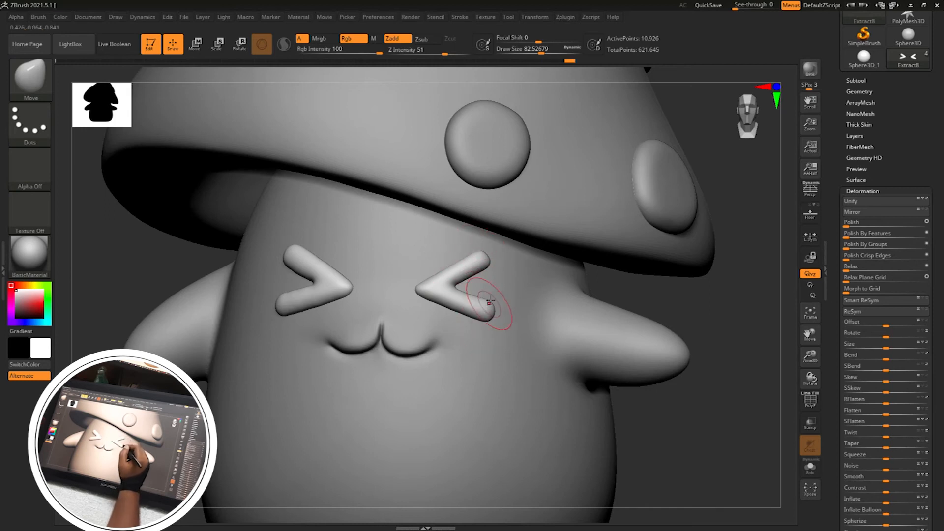
pyautogui.moveTo(488, 303); pyautogui.dragTo(340, 265)
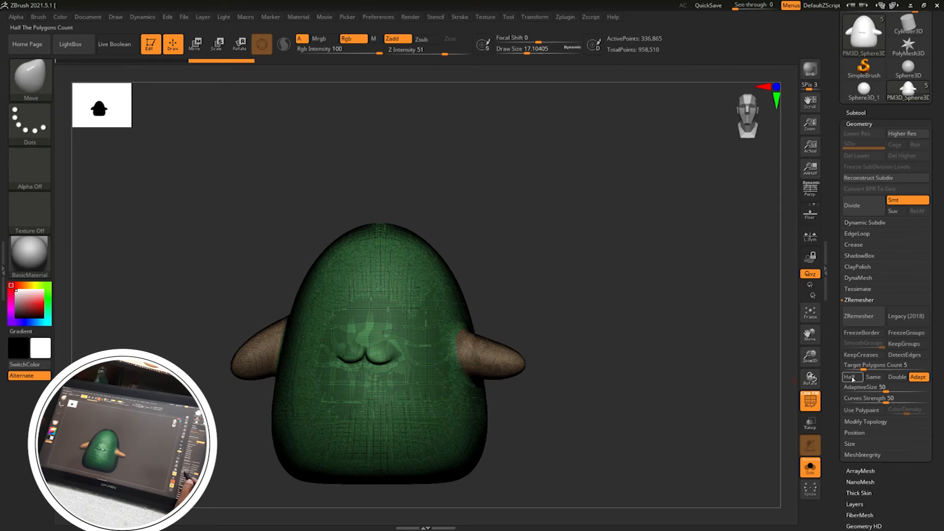
pyautogui.moveTo(873, 365)
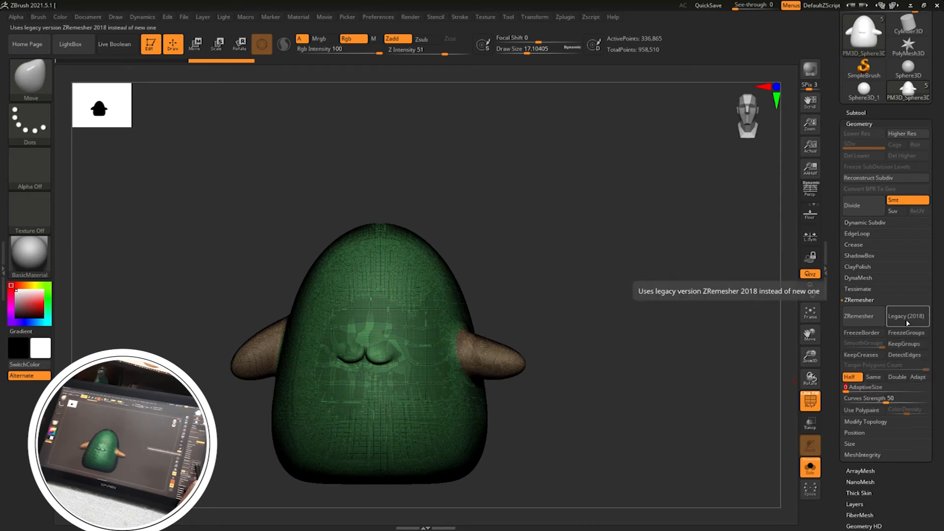
# - Run ZRemesher at Half with Legacy (2018) on the body and arms
pyautogui.click(861, 316)
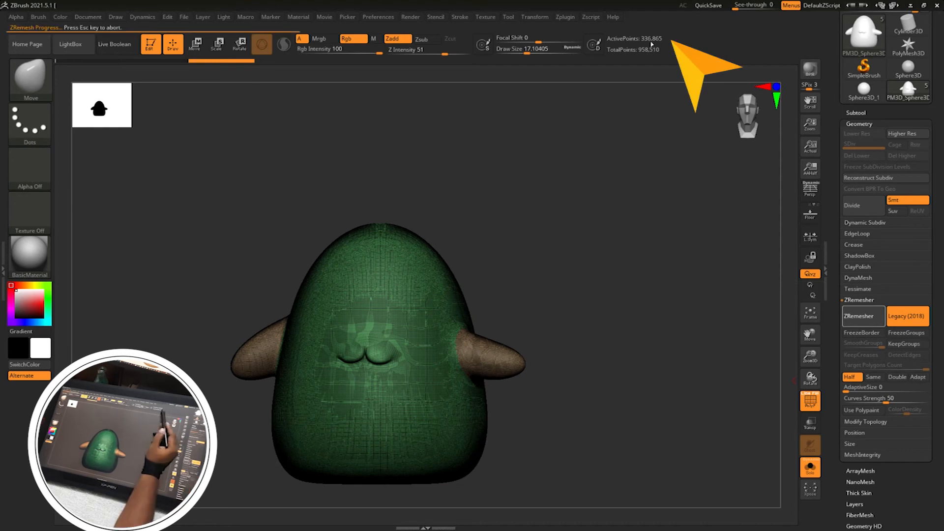
pyautogui.click(862, 316)
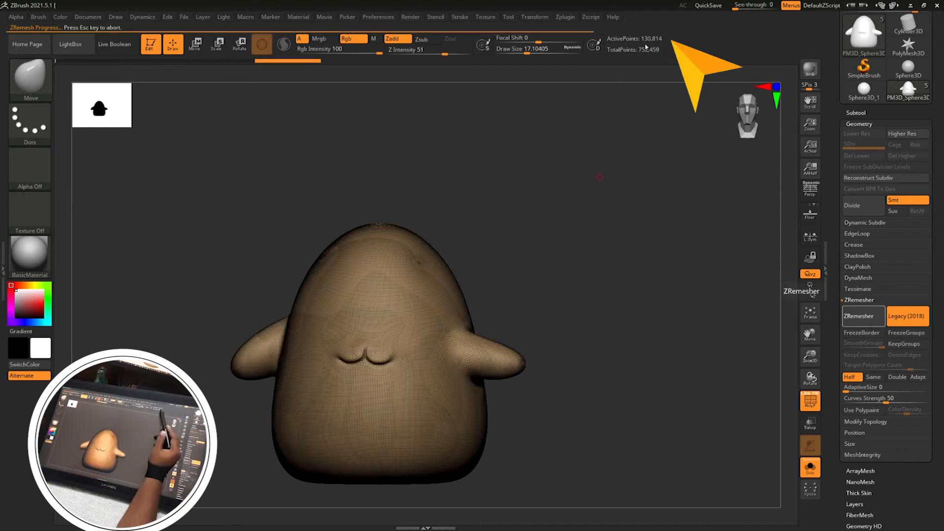
pyautogui.click(863, 316)
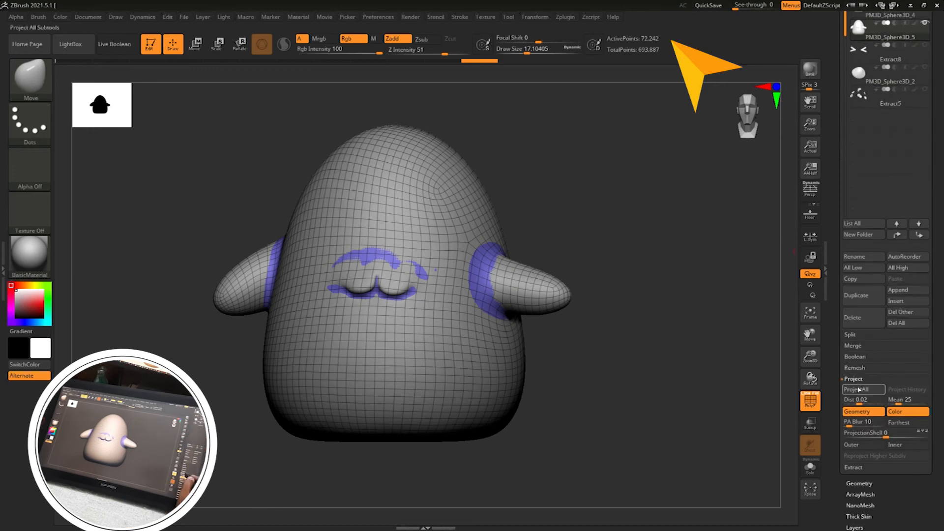
# - Project the original detail onto the remeshed body, subdivide it once, and select the body subtool
pyautogui.click(852, 389)
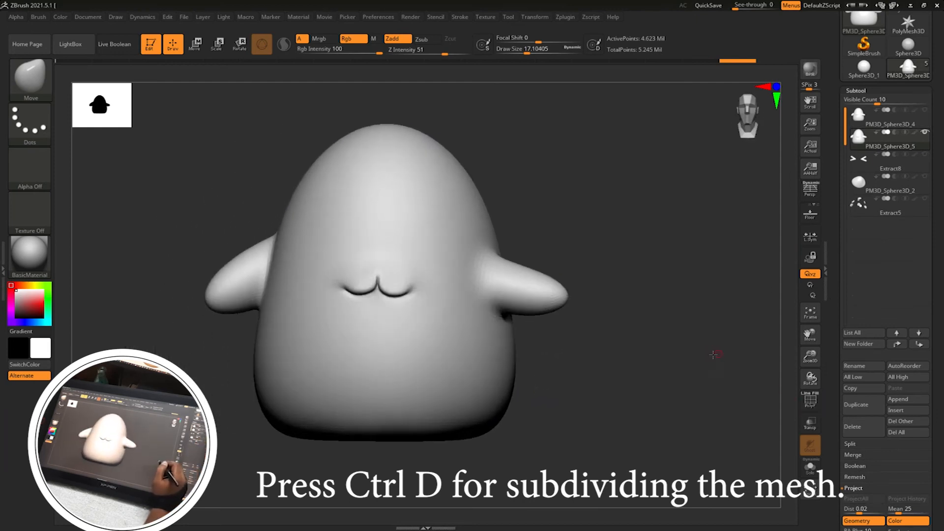
pyautogui.press('ctrl+d')
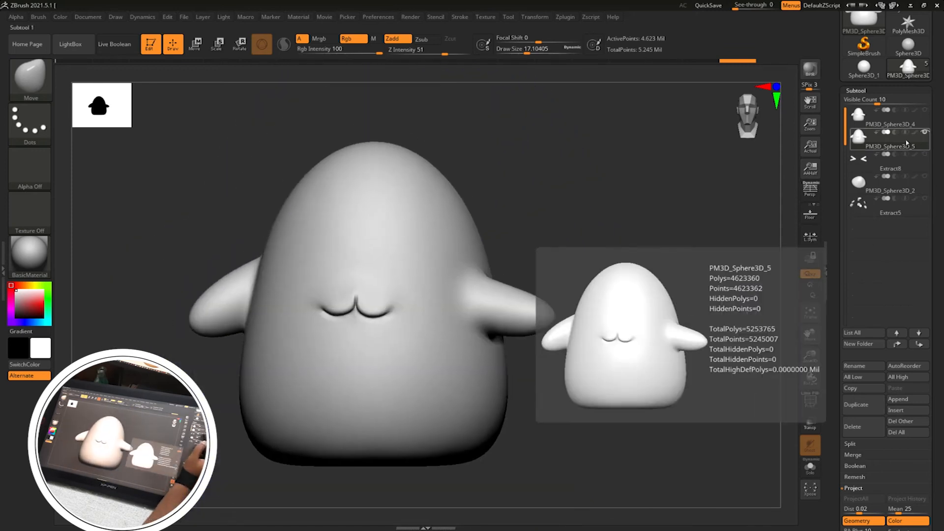
pyautogui.click(890, 168)
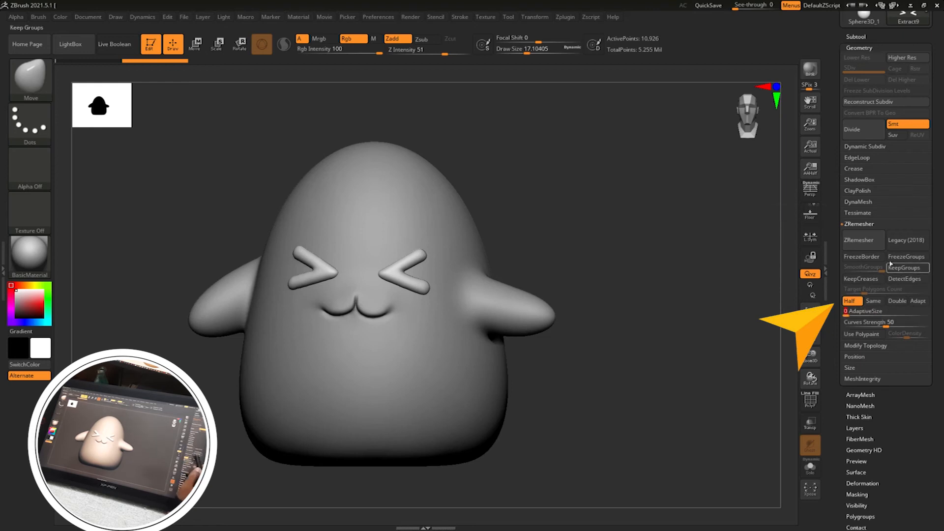
# - Remesh the cap with ZRemesher, keeping polygroups and AdaptiveSize set to 0
pyautogui.click(859, 240)
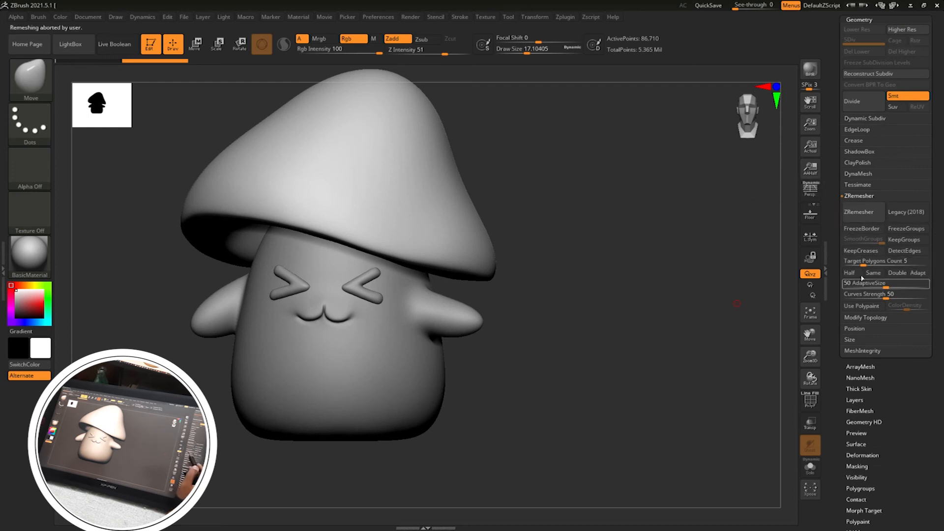
pyautogui.click(850, 273)
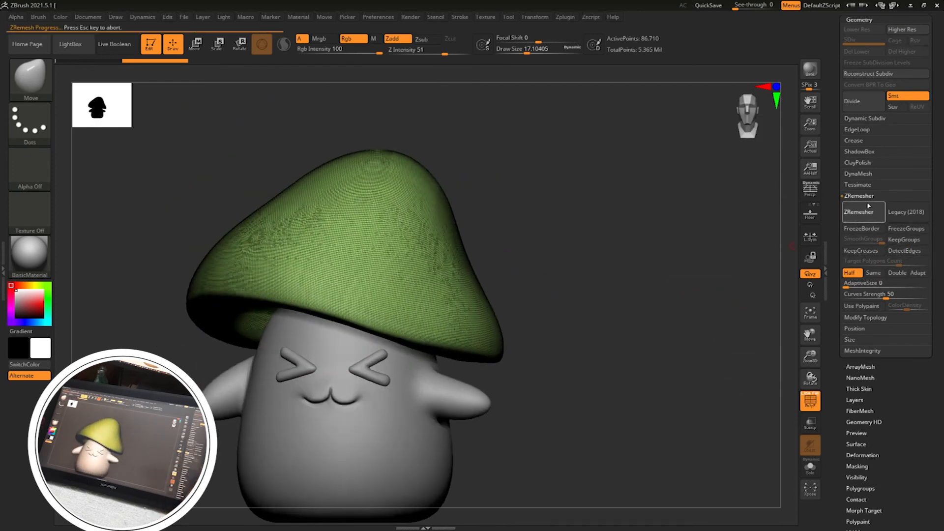
pyautogui.click(862, 211)
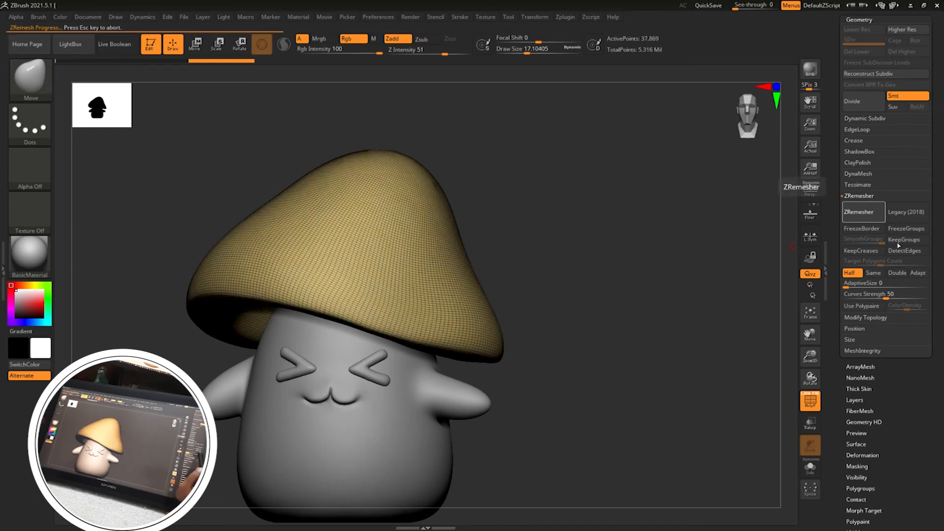
pyautogui.click(863, 211)
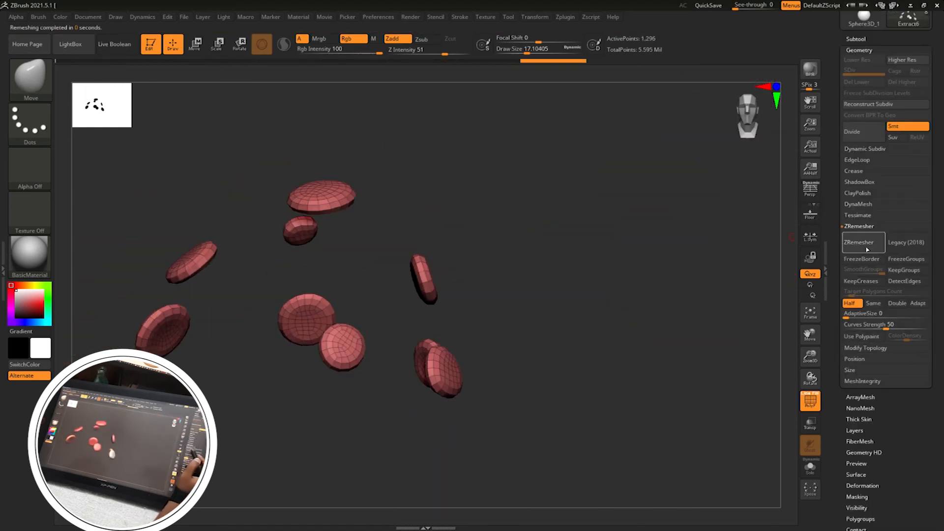
# - Run ProjectAll to transfer the original spot shapes onto the remeshed spots
pyautogui.click(855, 373)
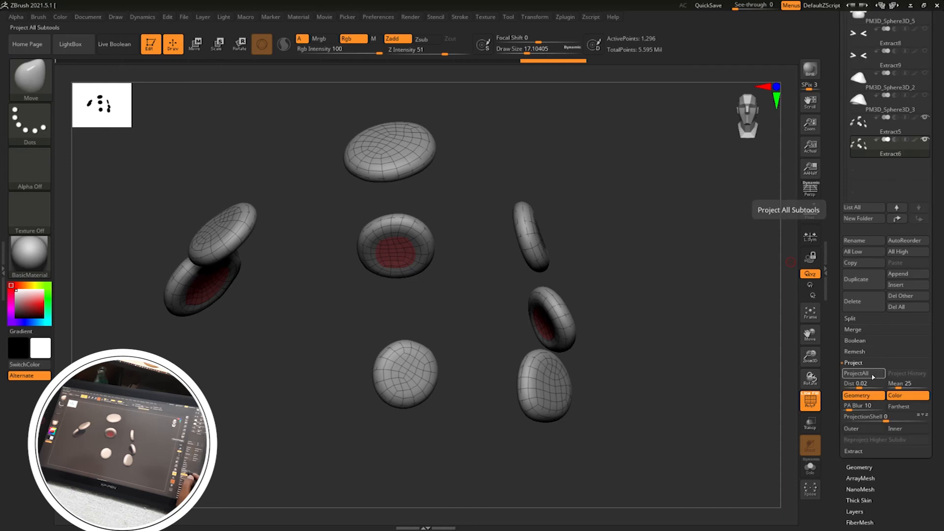
pyautogui.click(855, 373)
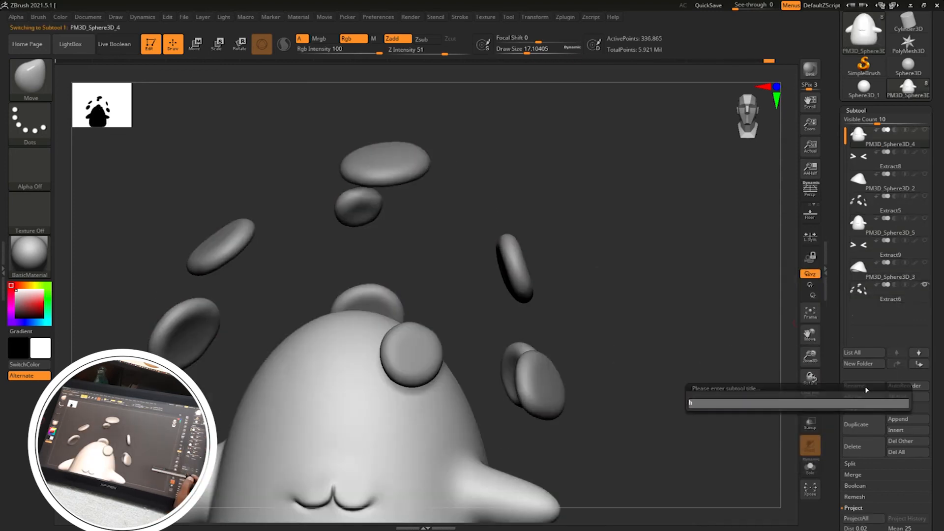
# - Rename the subtools with _hi and _low names, such as body_hi and head_lo
pyautogui.write('body_hi')
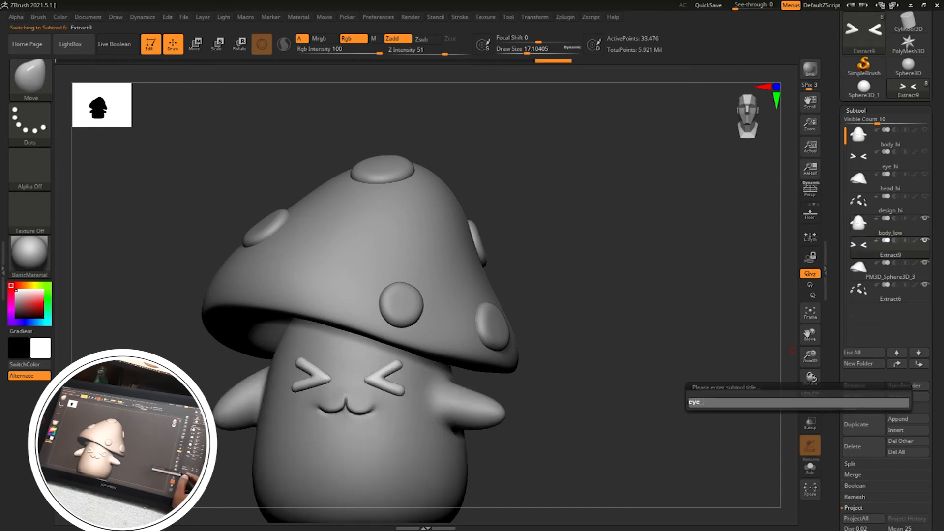
pyautogui.write('head_lo')
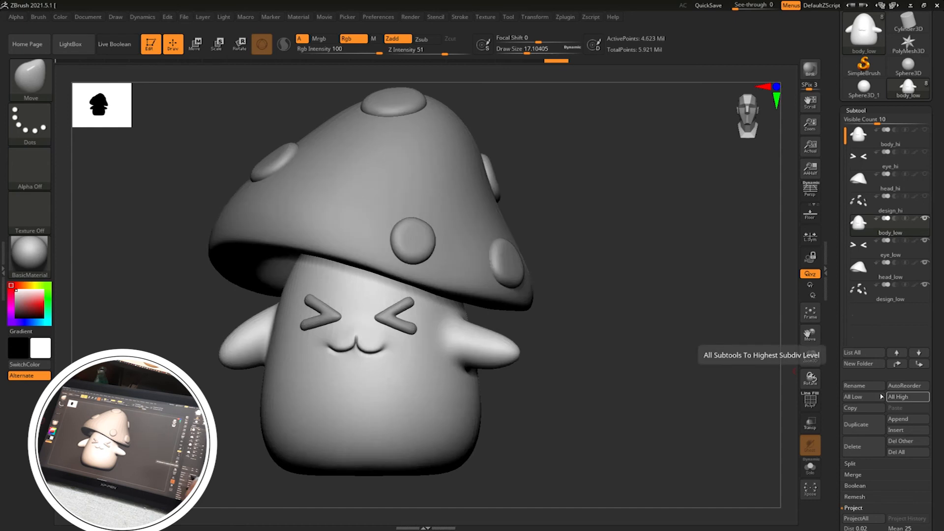
# - Unwrap the low body and eye pieces with UV Master, then switch everything to All High
pyautogui.click(565, 16)
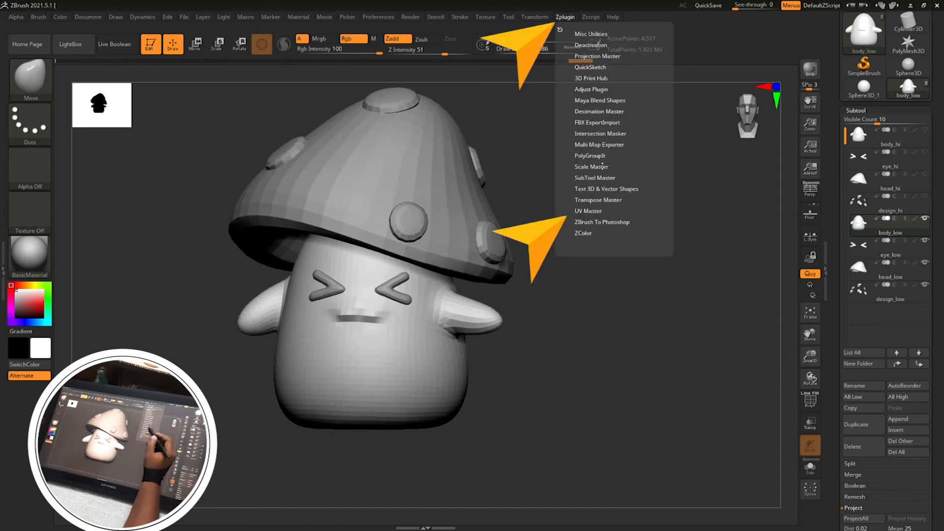
pyautogui.click(588, 211)
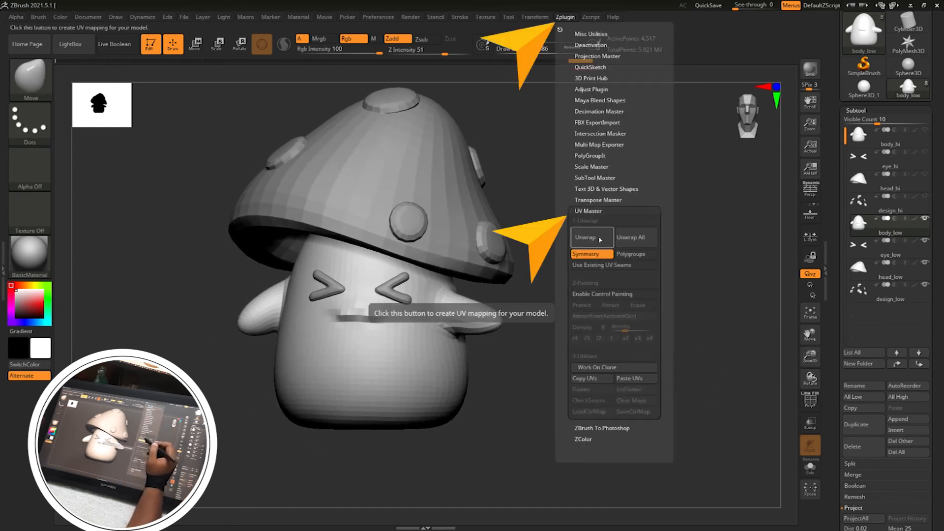
pyautogui.click(591, 236)
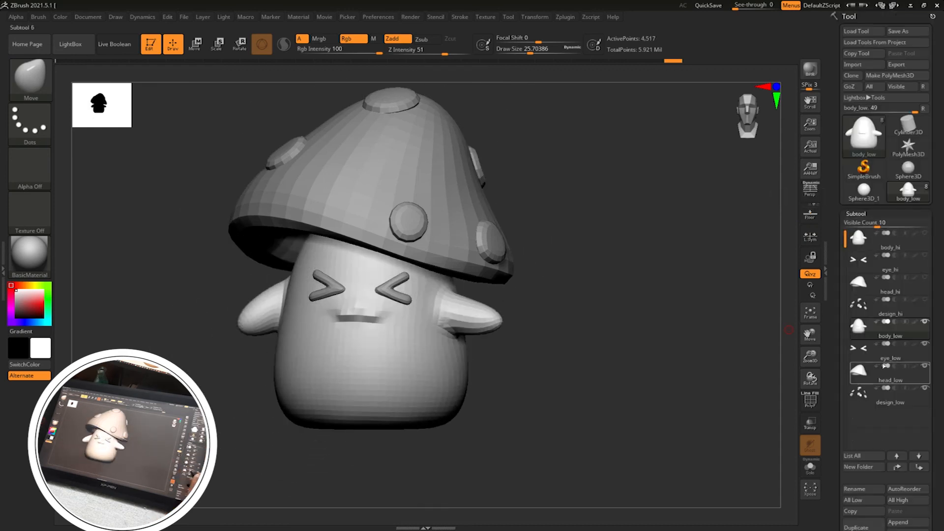
pyautogui.click(564, 16)
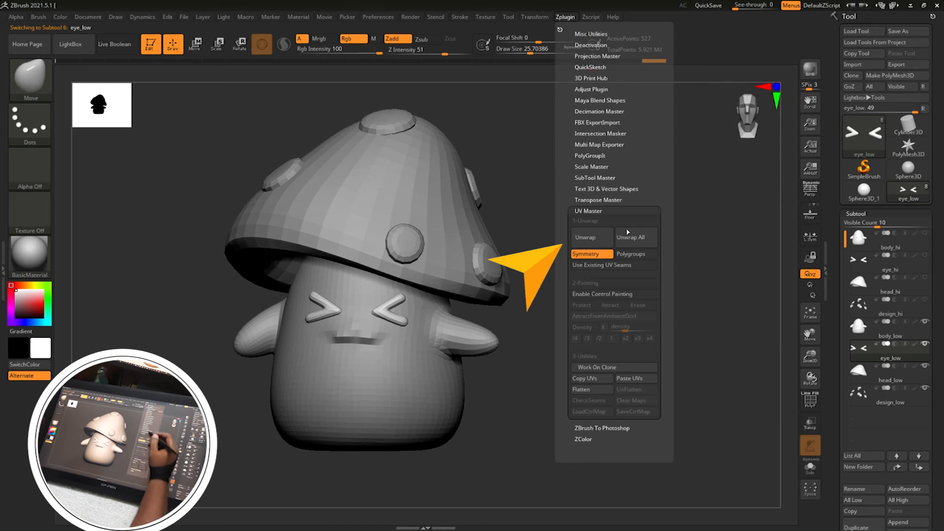
pyautogui.click(584, 236)
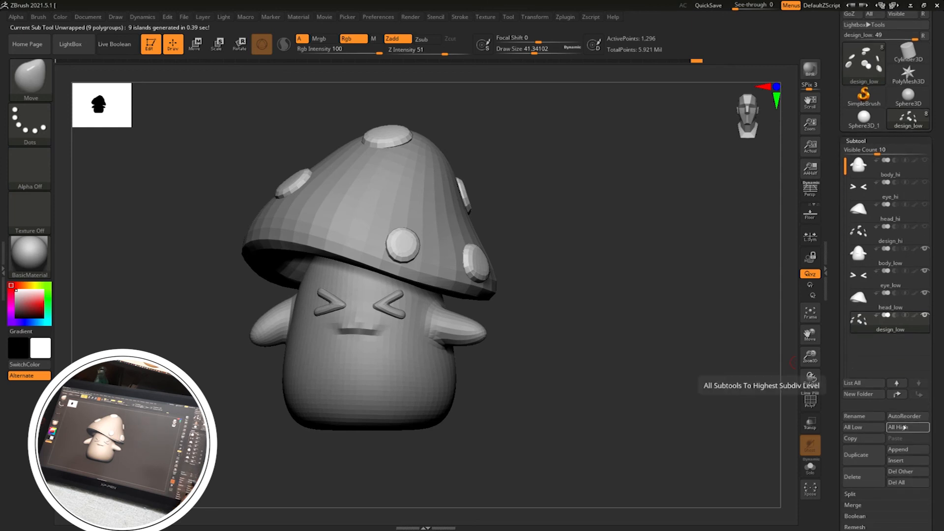
pyautogui.click(906, 427)
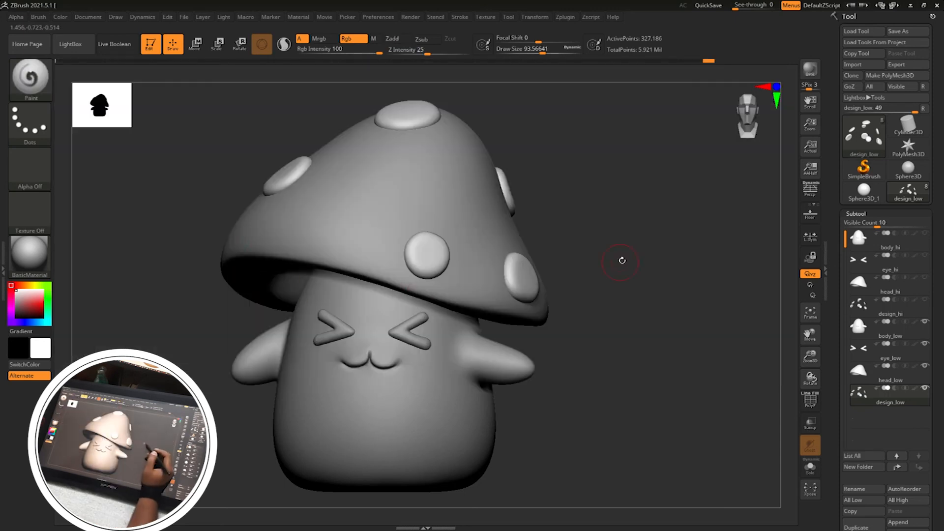
# - Apply the SkinShade4 material and fill the piece with pale cream using Mrgb FillObject
pyautogui.click(29, 298)
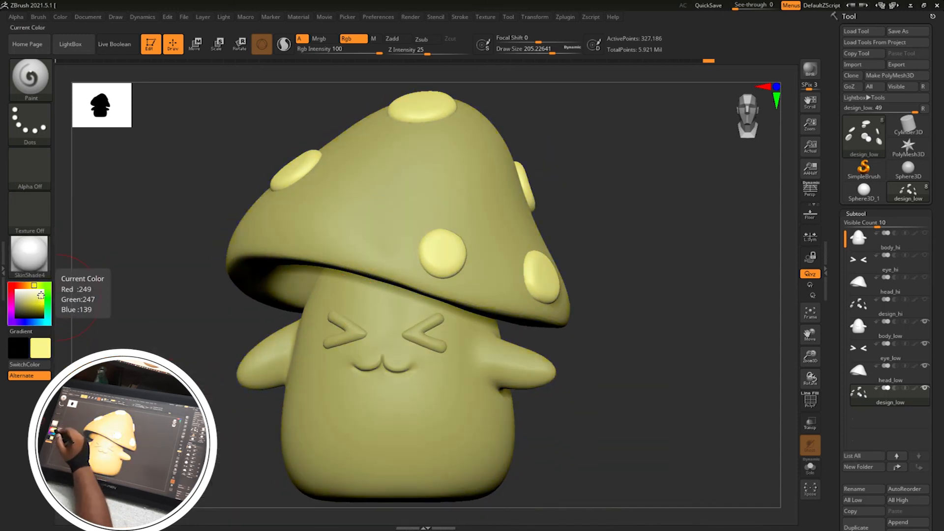
pyautogui.click(88, 16)
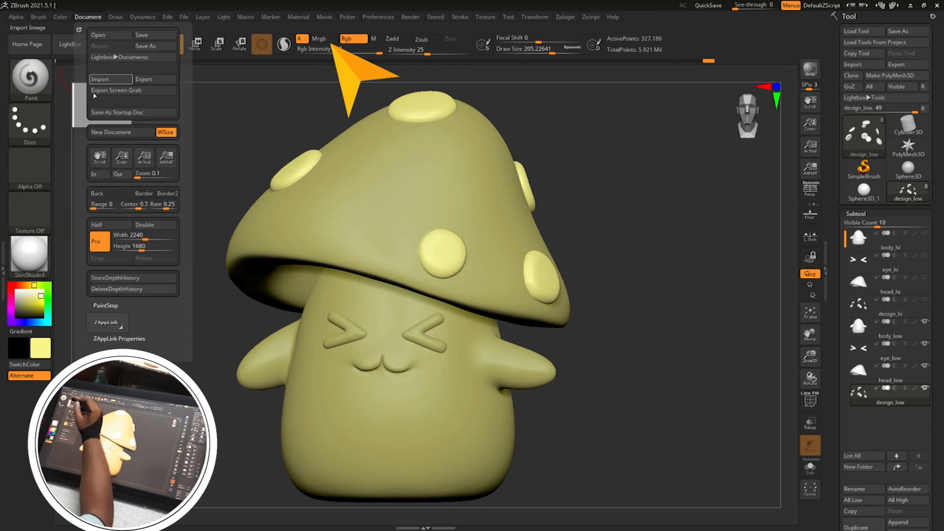
pyautogui.click(59, 16)
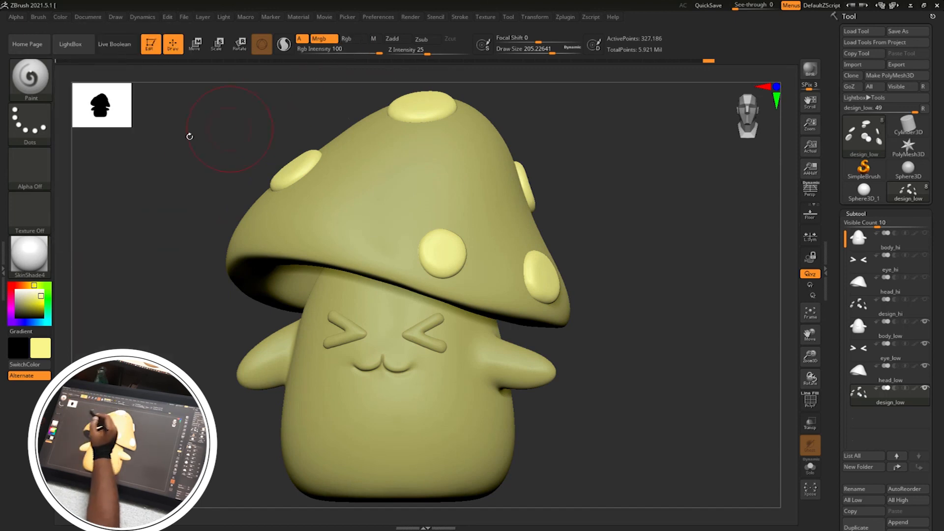
pyautogui.click(60, 16)
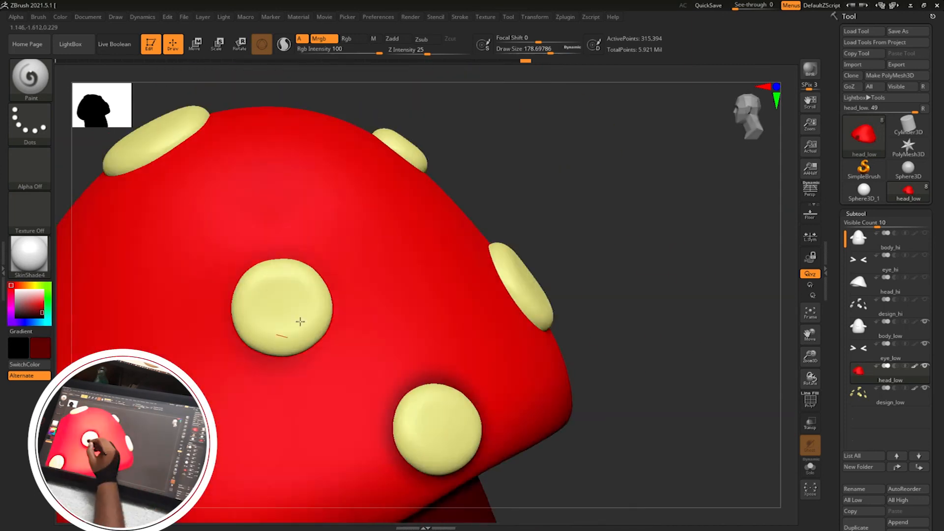
# - Paint the body cream, the chevron eyes dark red, and spray pink cheek blush
pyautogui.moveTo(301, 322); pyautogui.dragTo(554, 252)
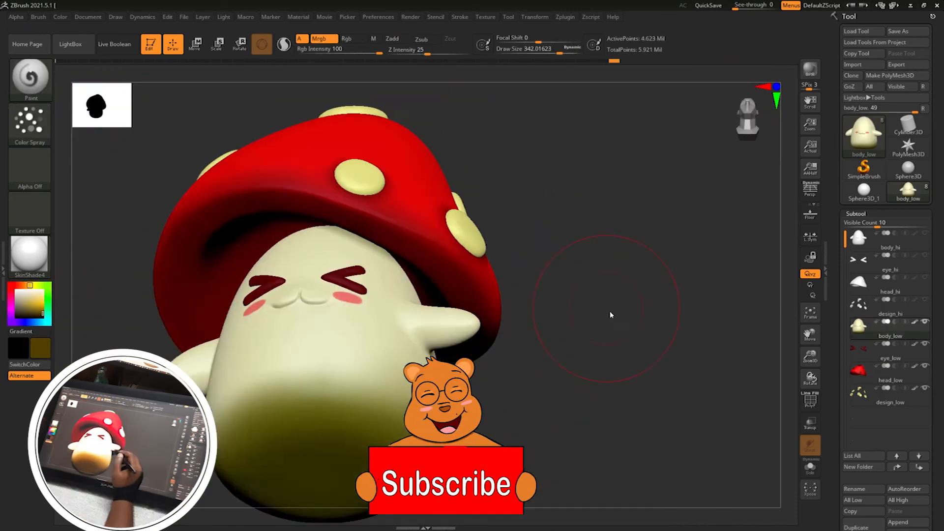
pyautogui.moveTo(609, 315); pyautogui.dragTo(636, 327)
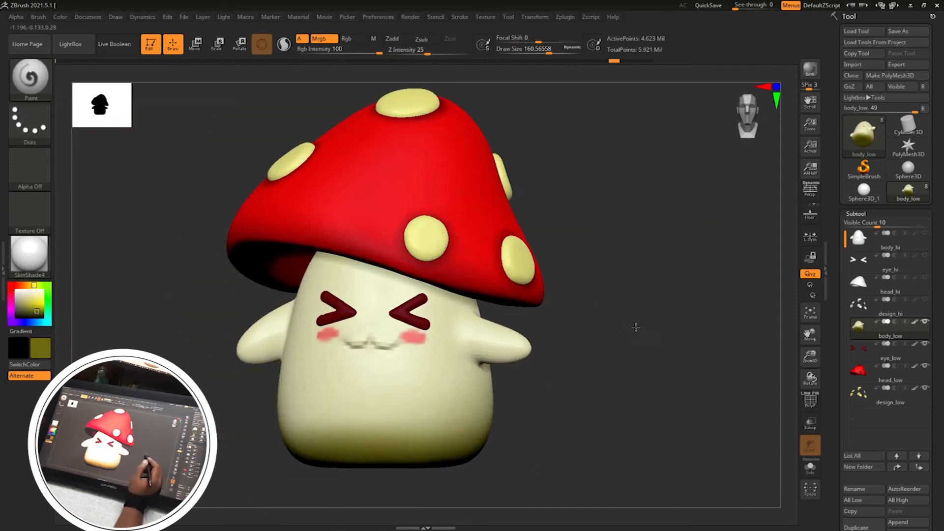